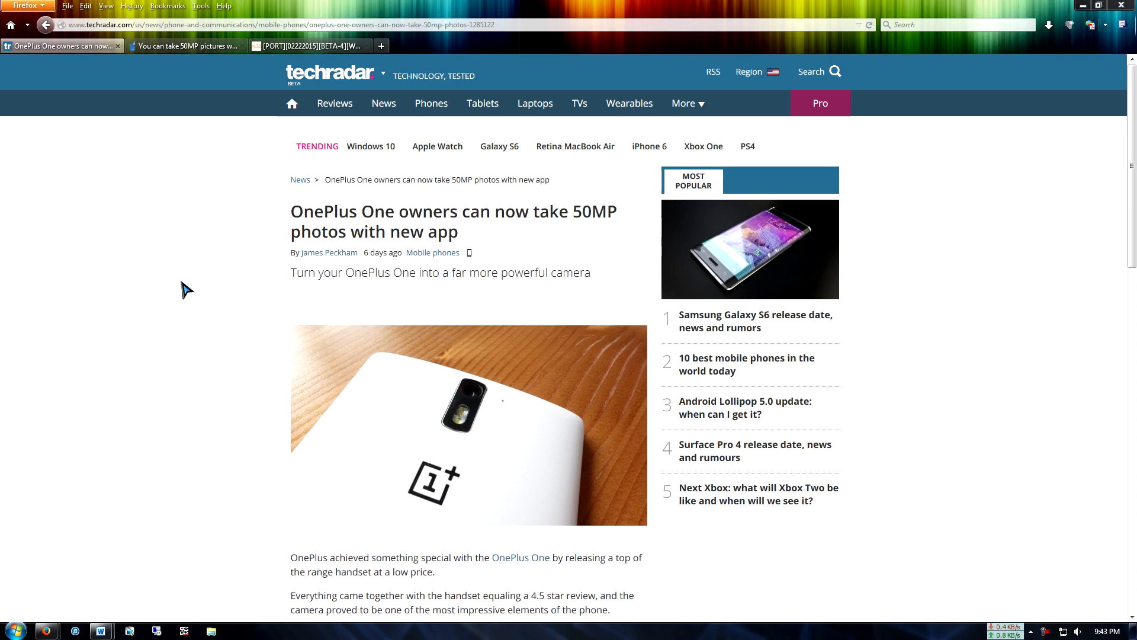
- View the PhoneArena article, then the XDA ColorOS camera thread down to its Download section
click(184, 46)
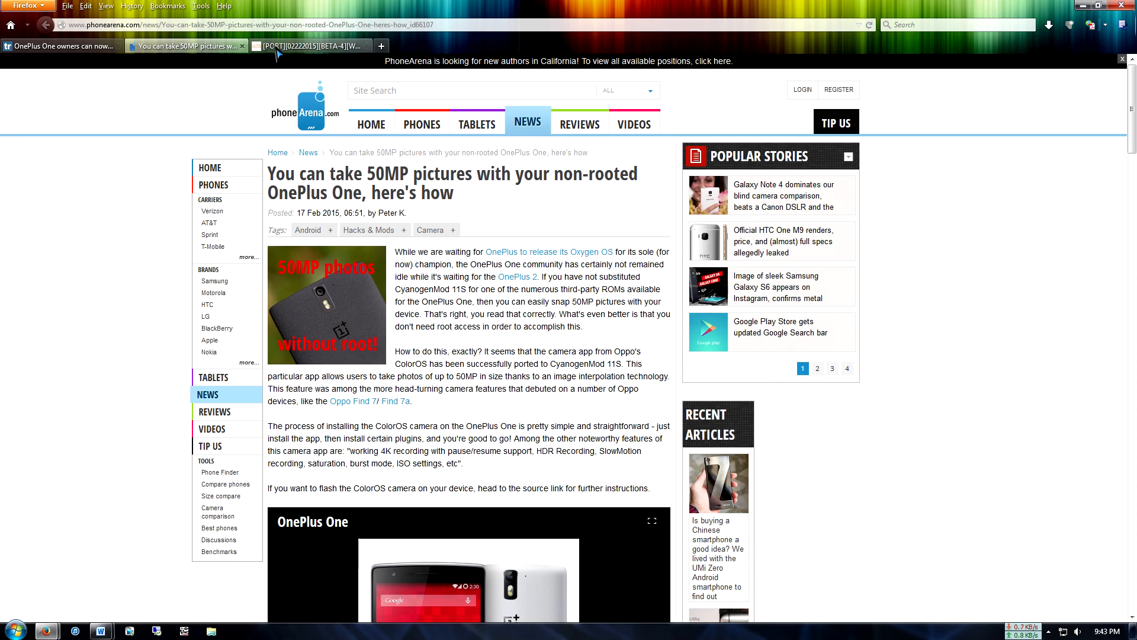
click(298, 46)
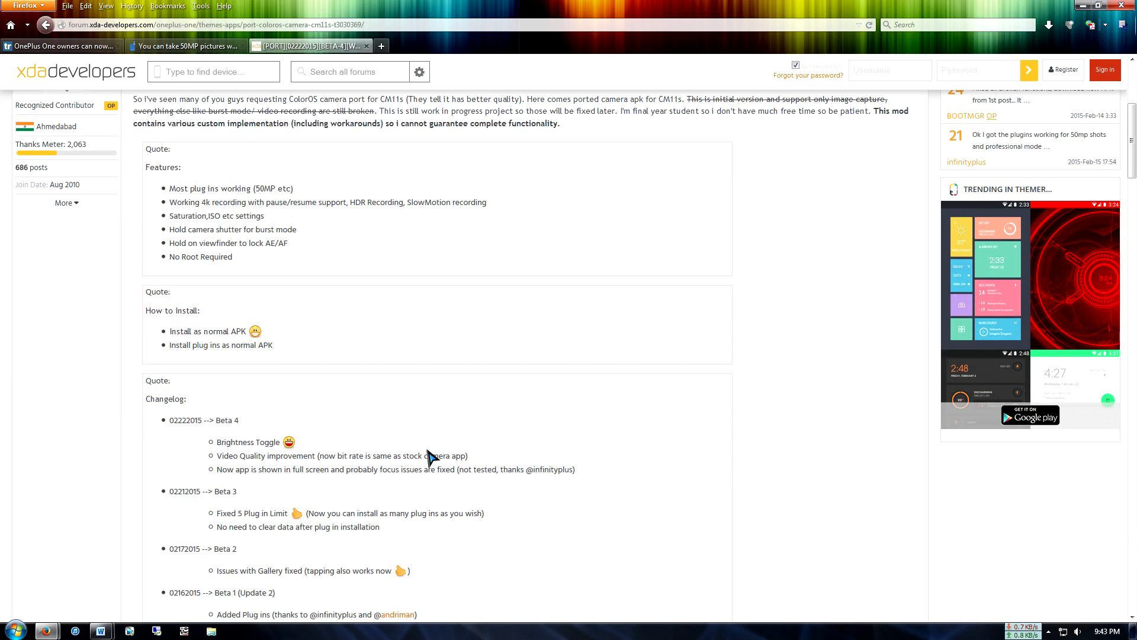
scroll(down, 3)
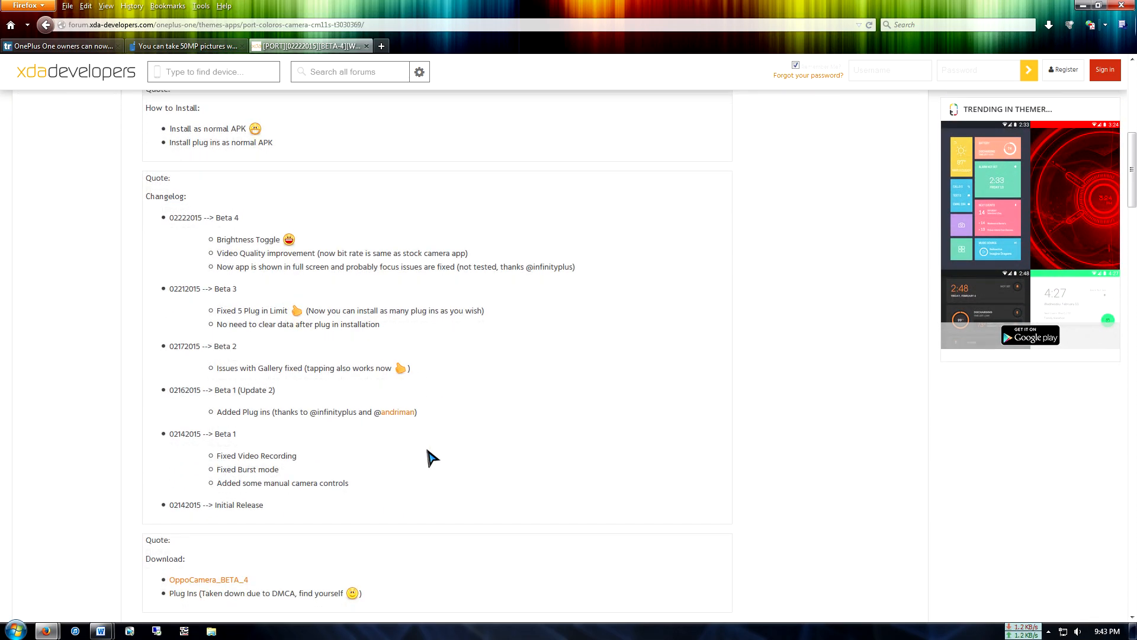
scroll(down, 3)
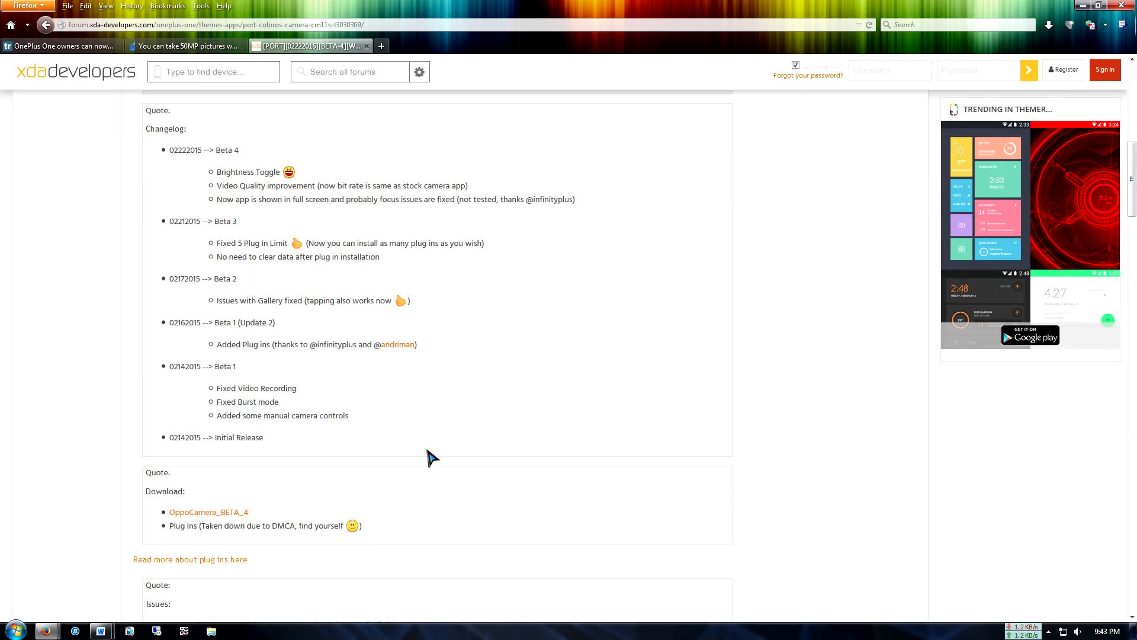
scroll(down, 3)
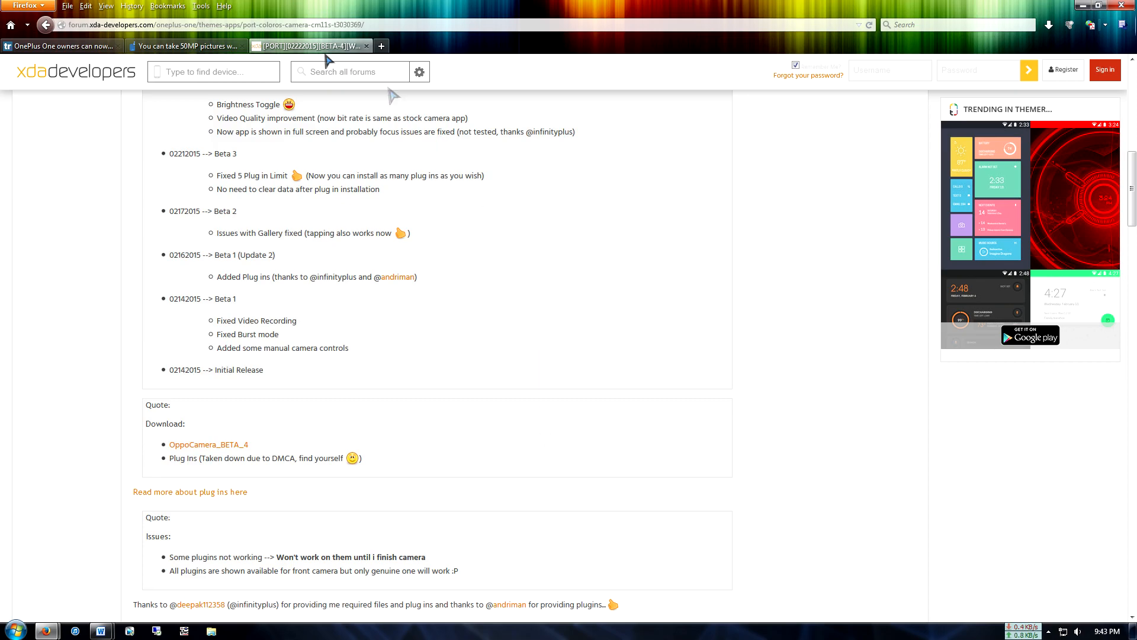
click(60, 47)
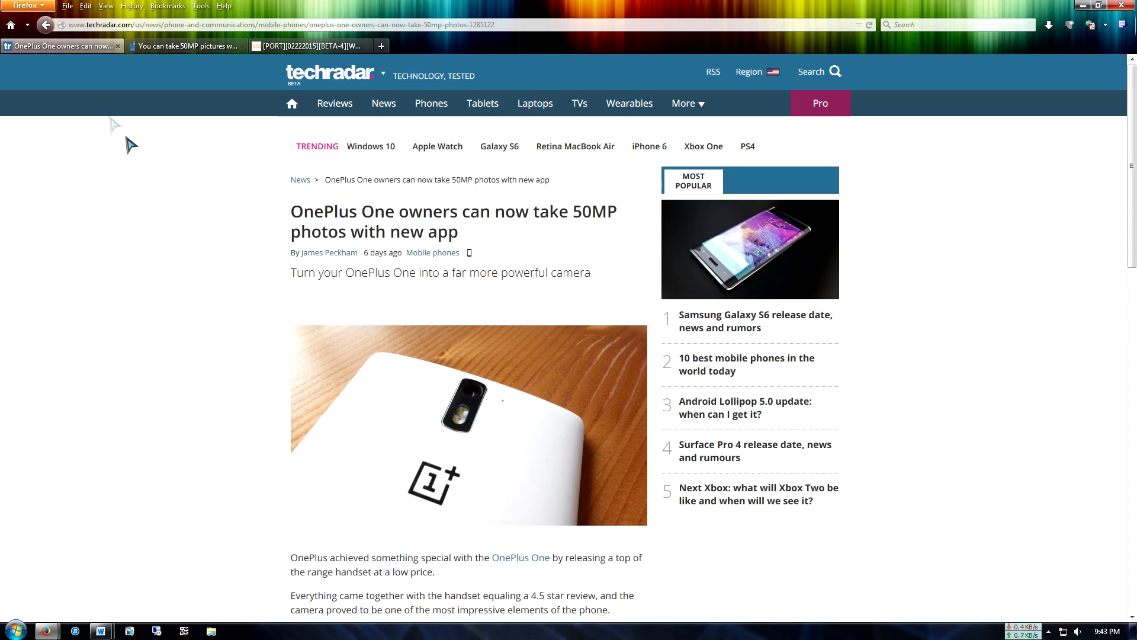
scroll(down, 3)
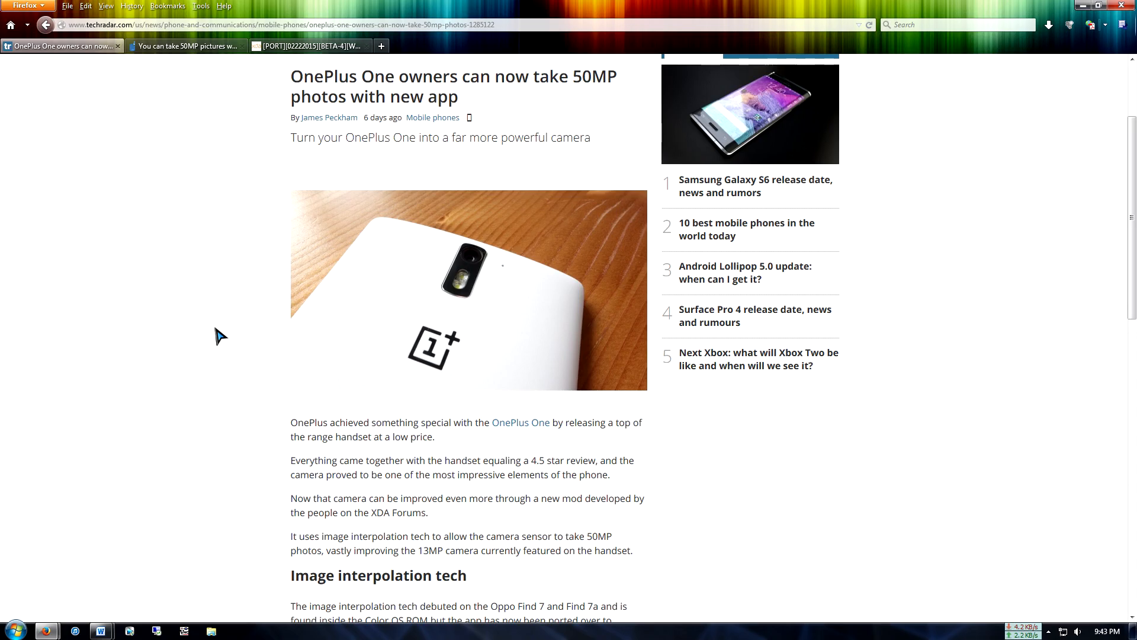
scroll(down, 3)
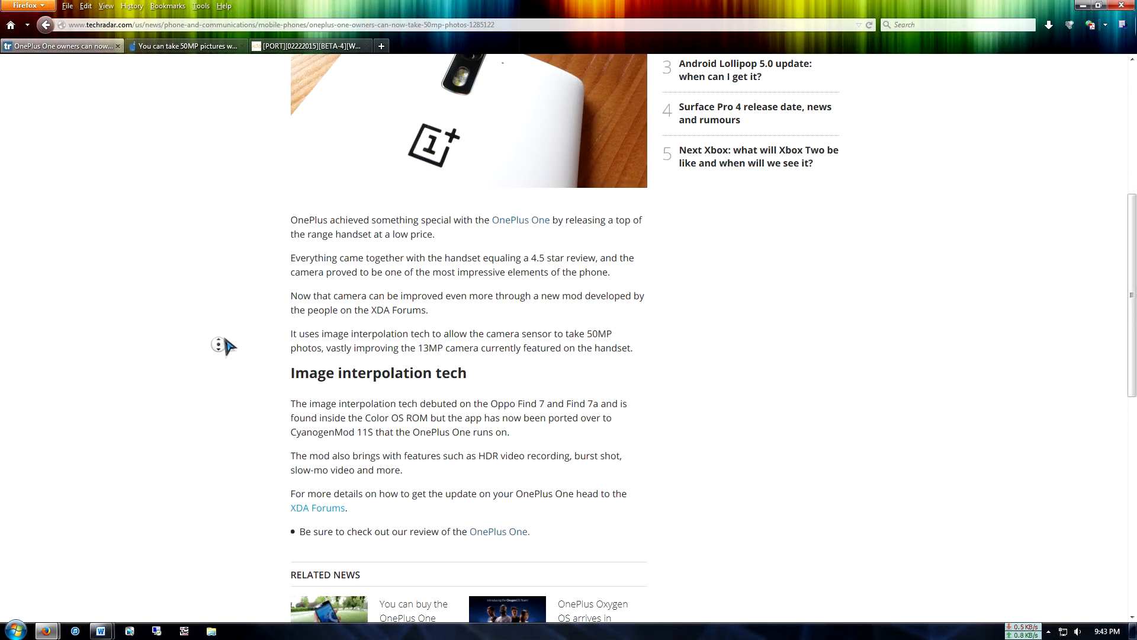
click(310, 46)
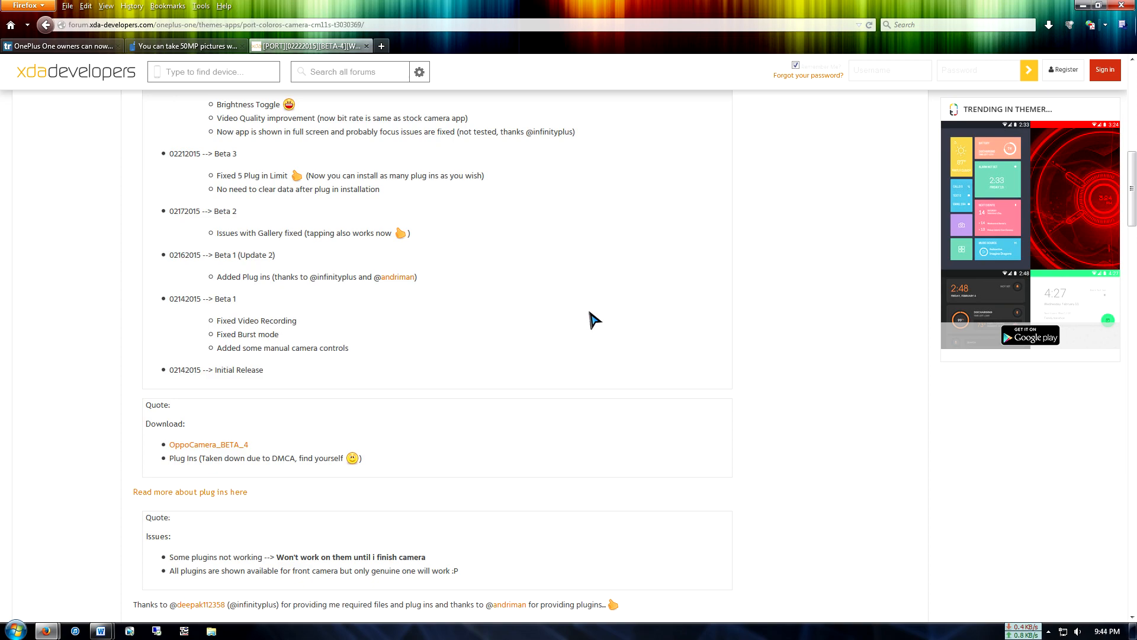
scroll(down, 3)
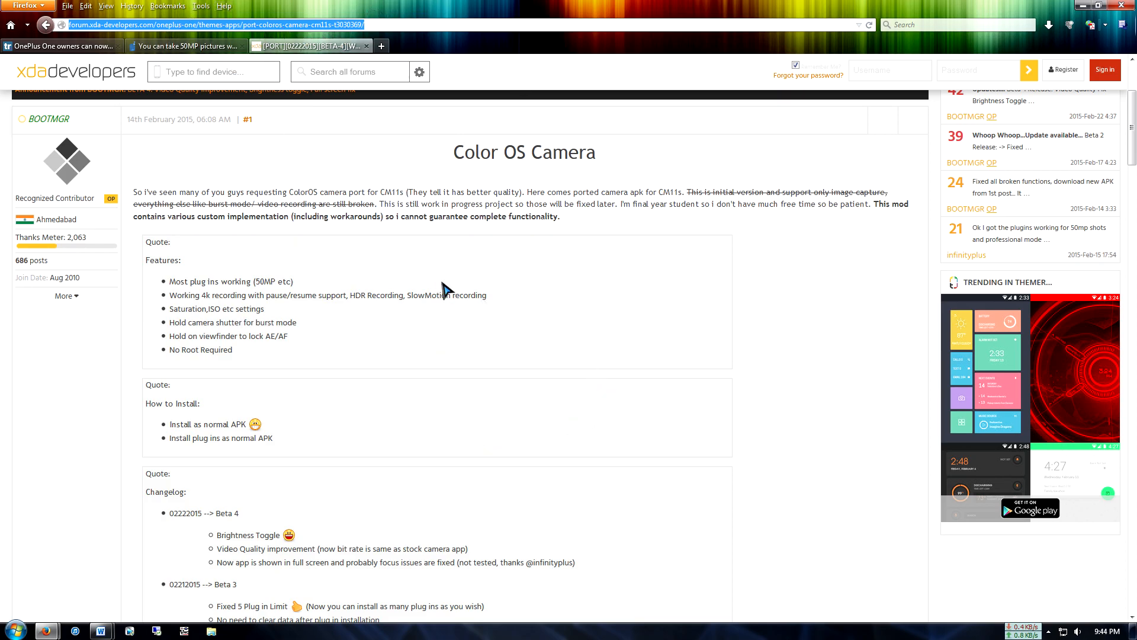
scroll(down, 3)
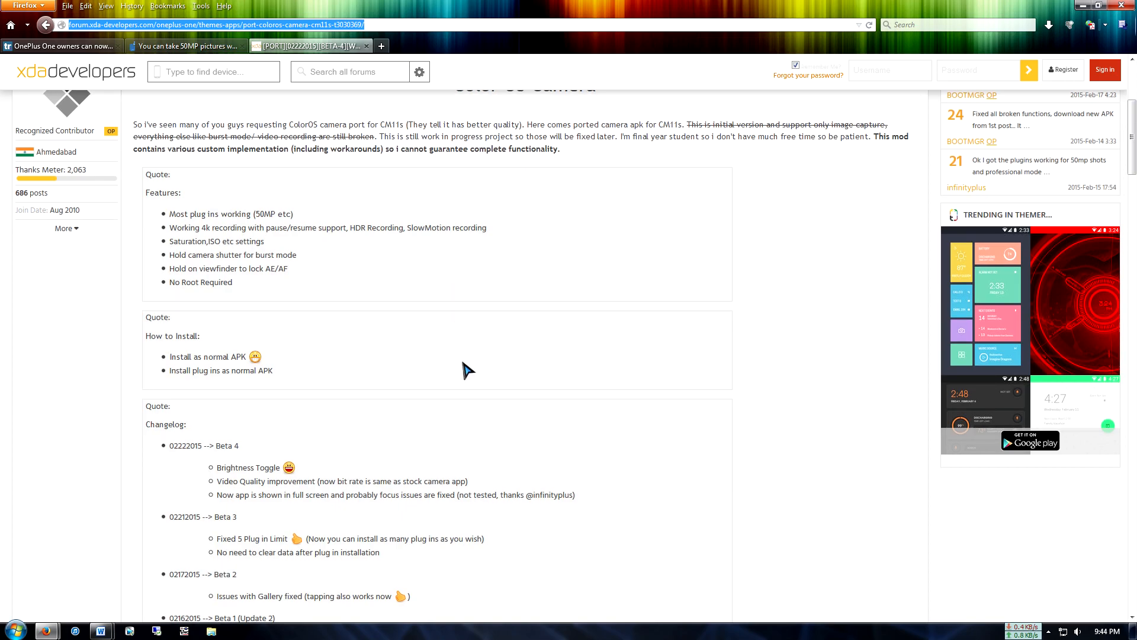
scroll(down, 3)
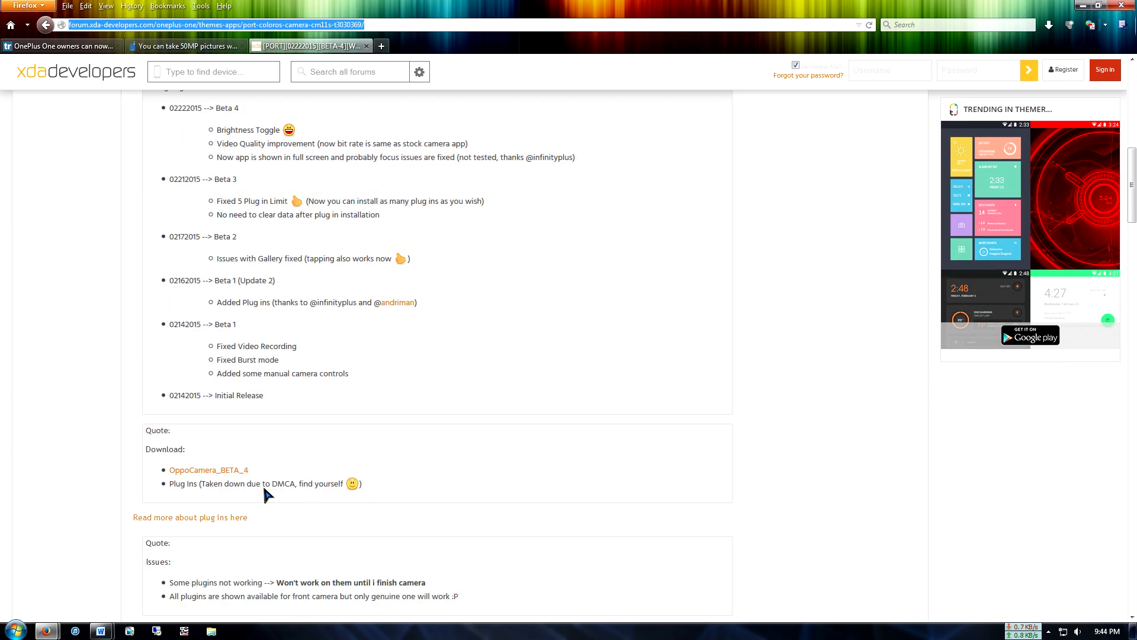
mouse_move(332, 477)
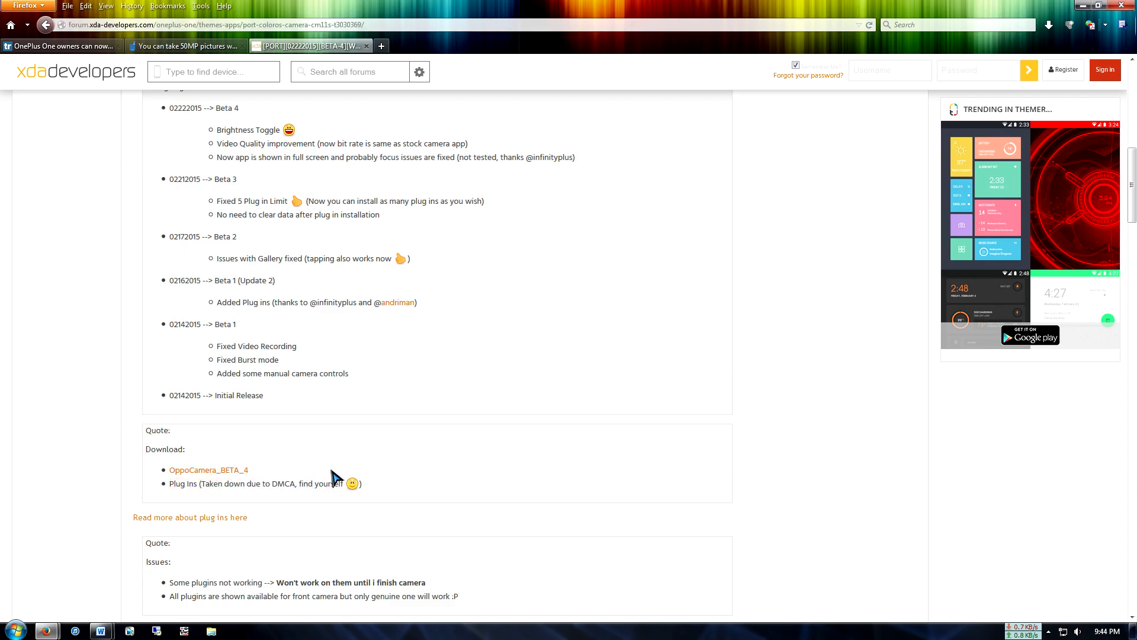
mouse_move(325, 489)
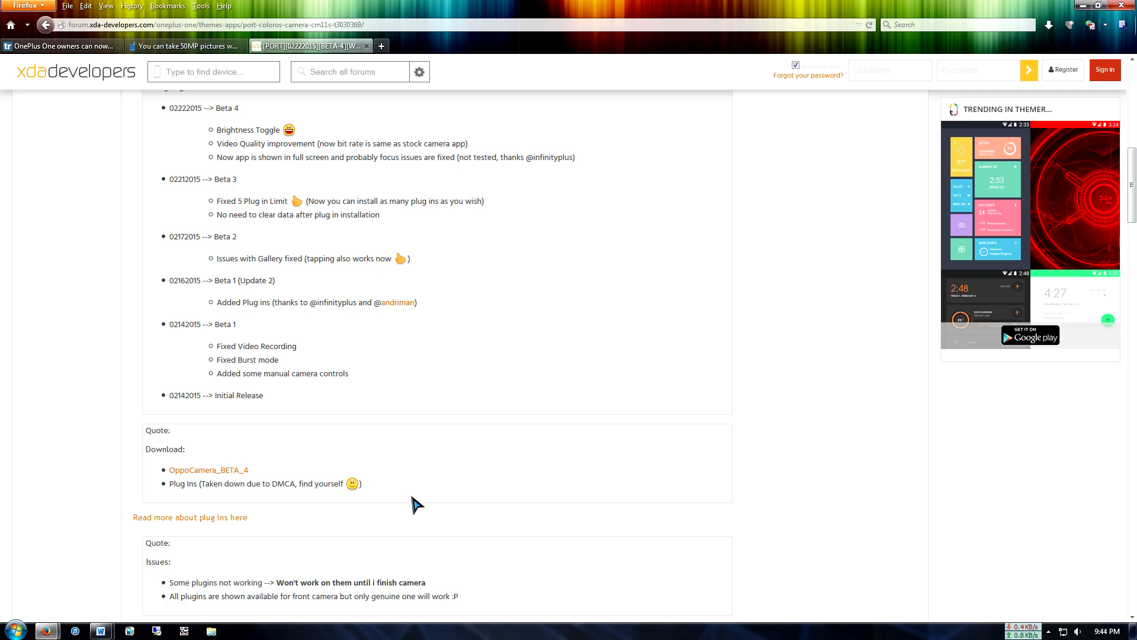
mouse_move(419, 471)
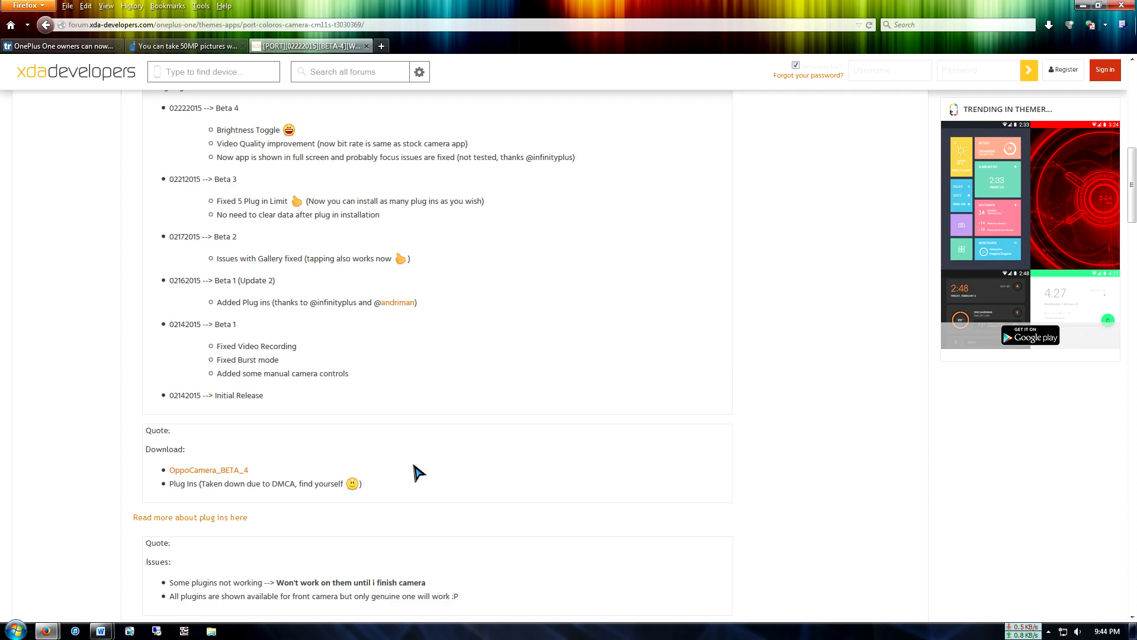
mouse_move(221, 481)
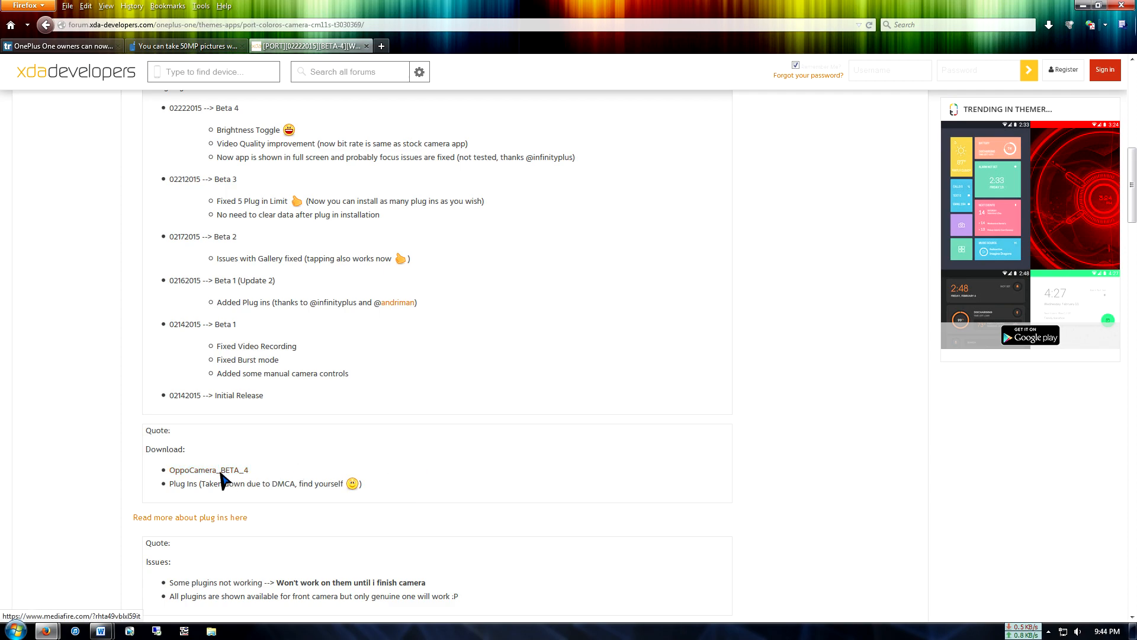
- Start the OppoCamera_BETA_4.apk download from MediaFire, then close Firefox with all its tabs
click(207, 471)
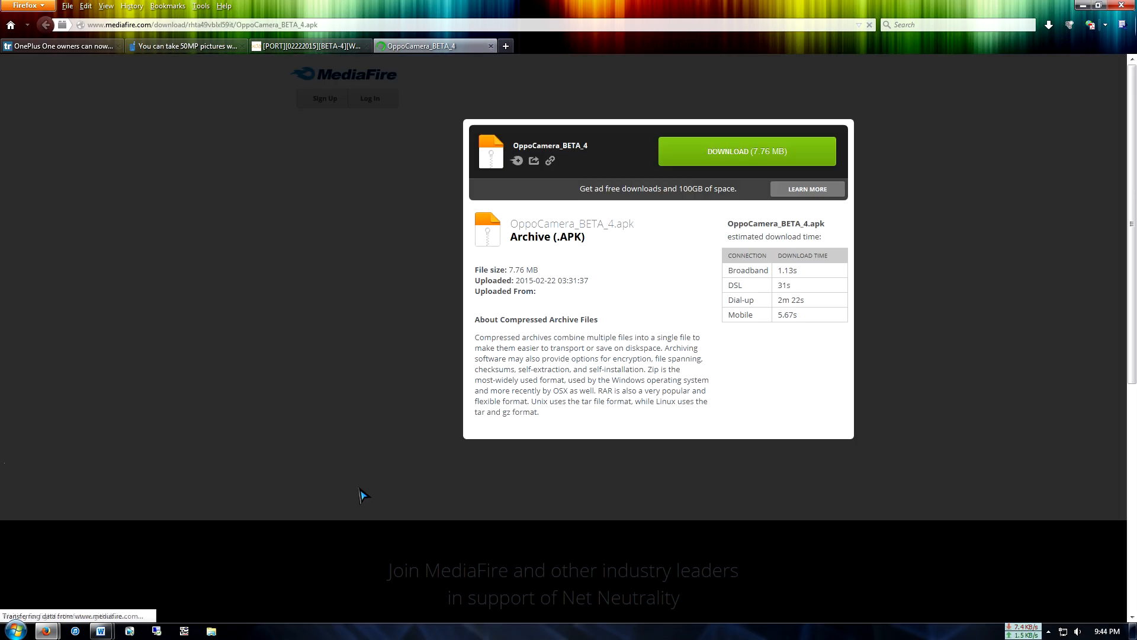
click(746, 150)
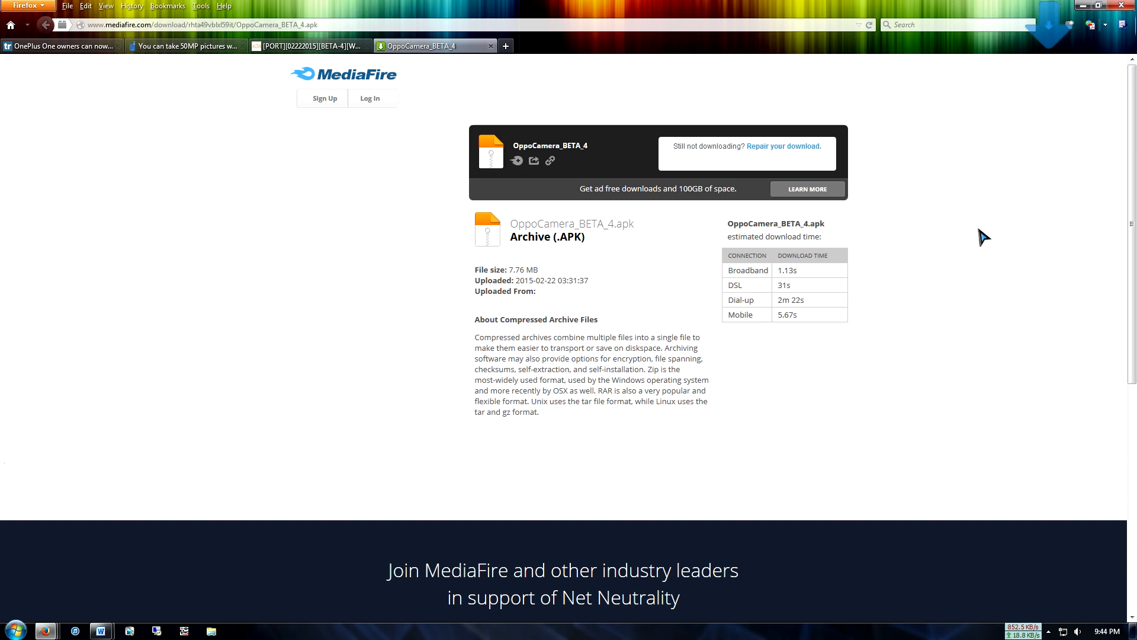
click(1129, 5)
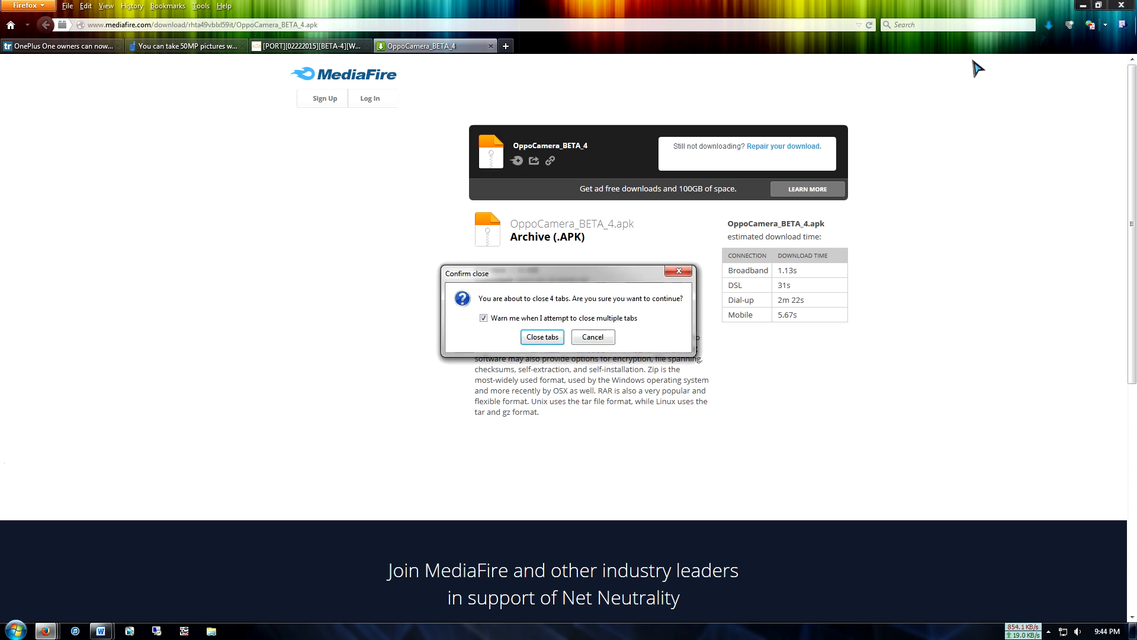
click(541, 337)
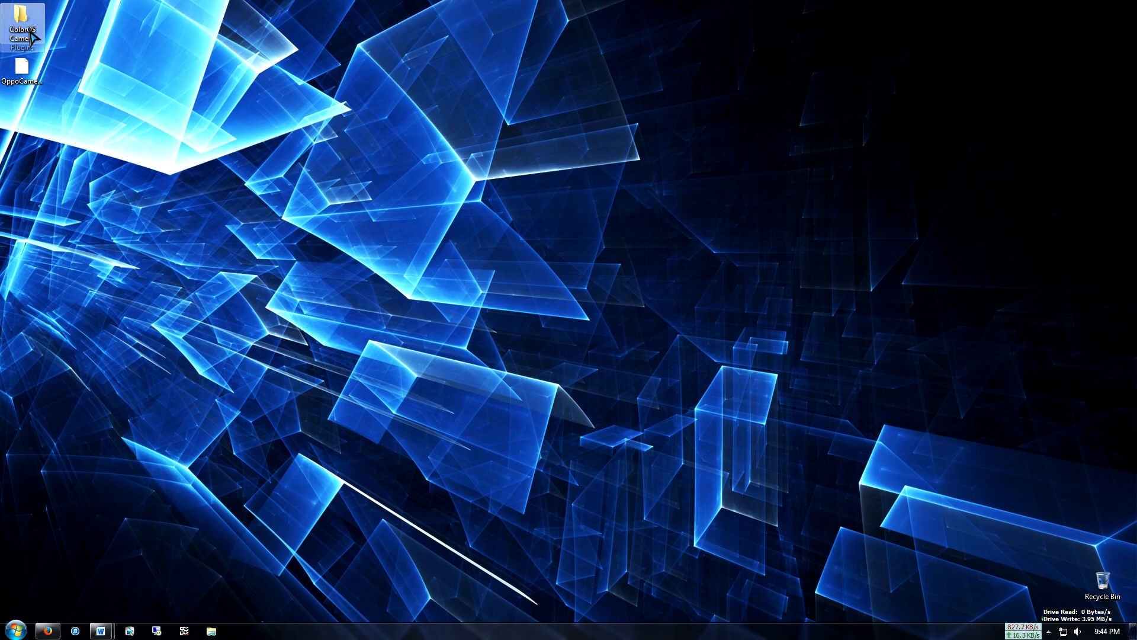
- View the ColorOS Camera Plugins folder's APKs, then the Computer list showing the A0001 phone
double_click(22, 25)
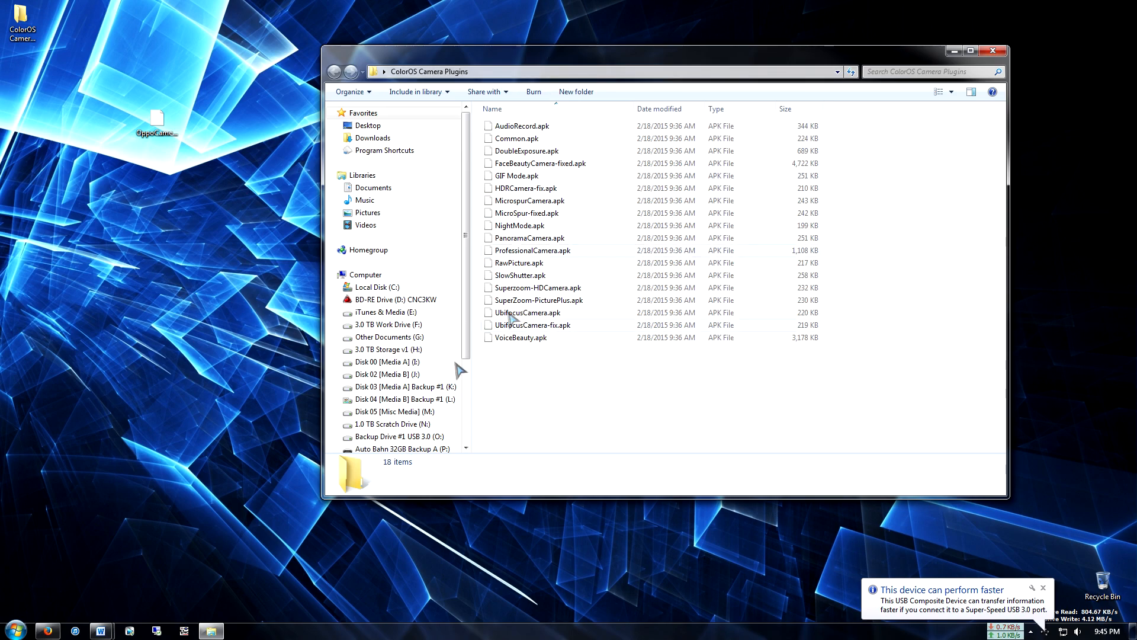
click(366, 273)
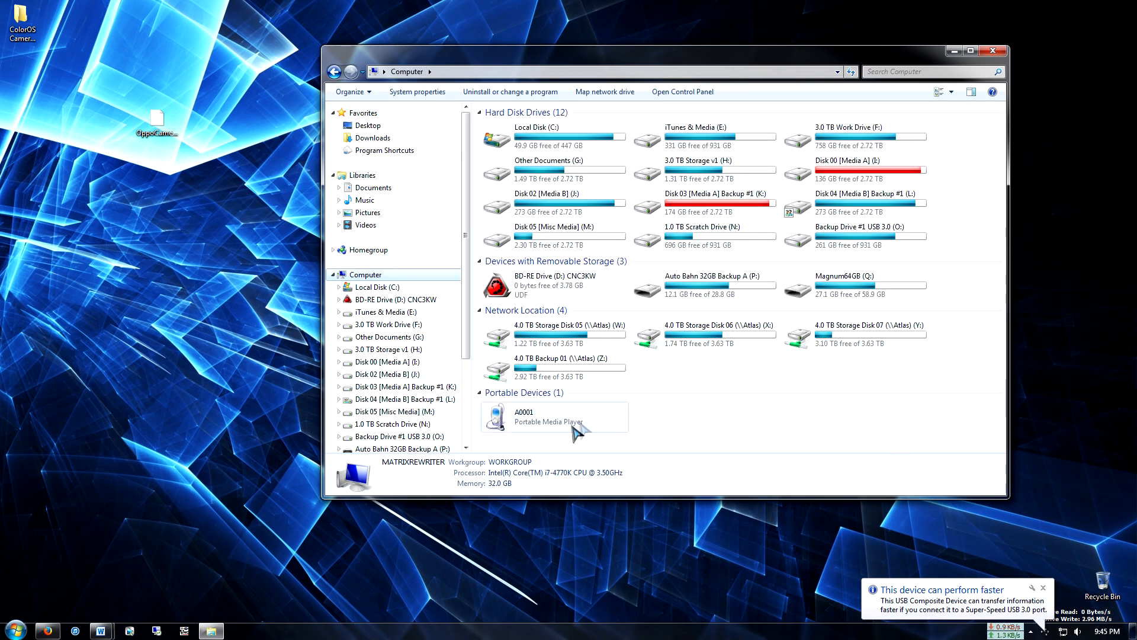
- Copy OppoCamera_BETA_4 and the Professional, RawPicture and Superzoom-HDCamera APKs onto the A0001's internal storage
double_click(522, 416)
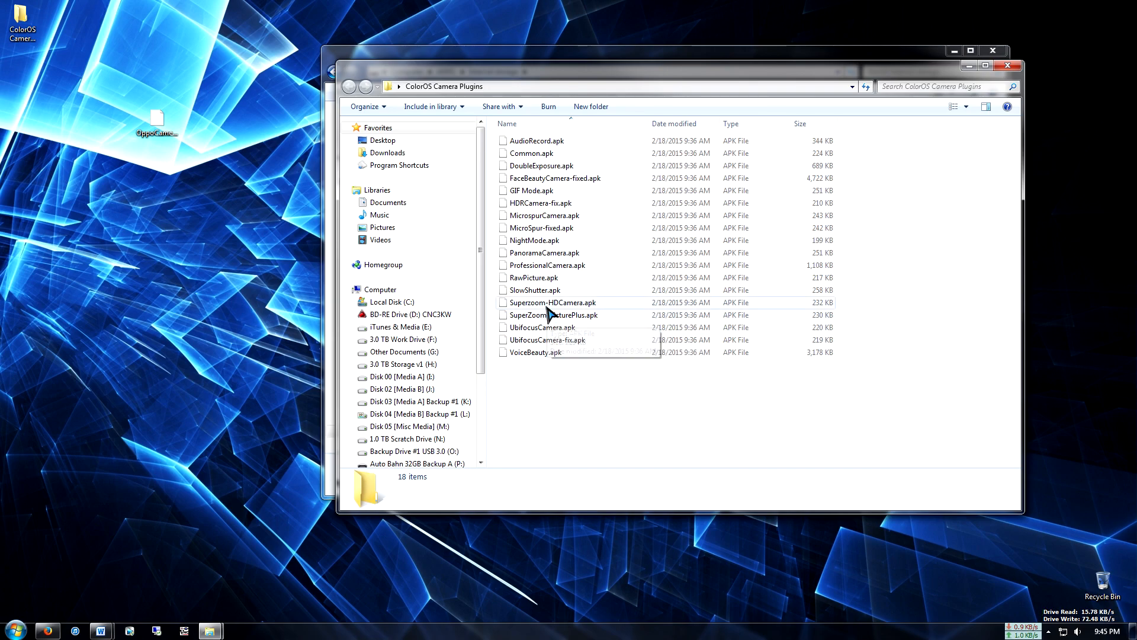
click(553, 302)
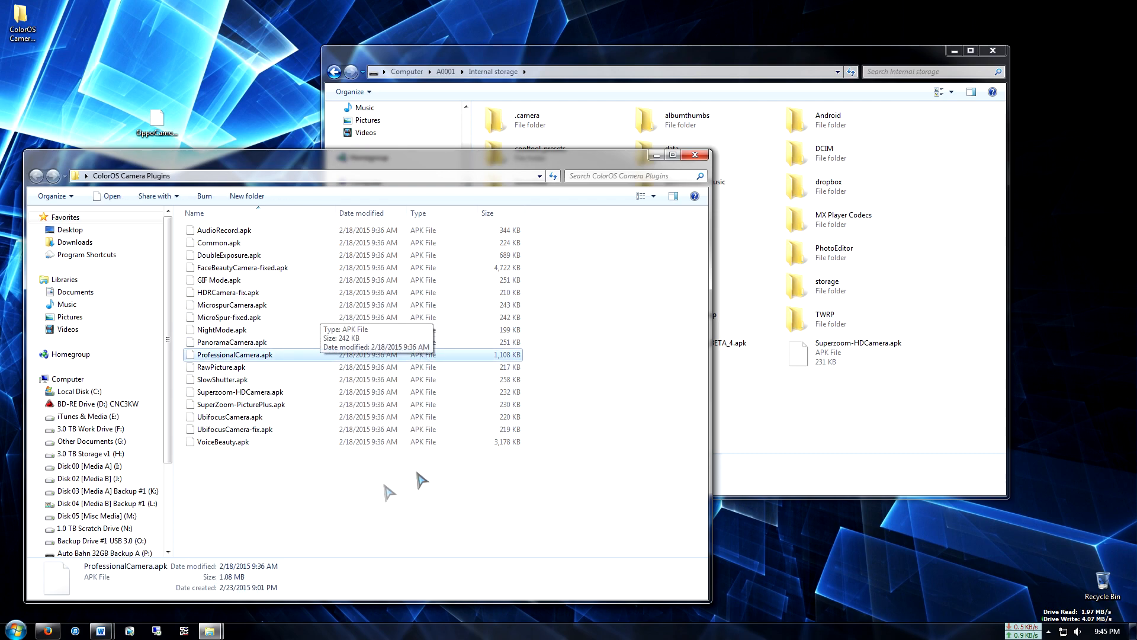
click(221, 366)
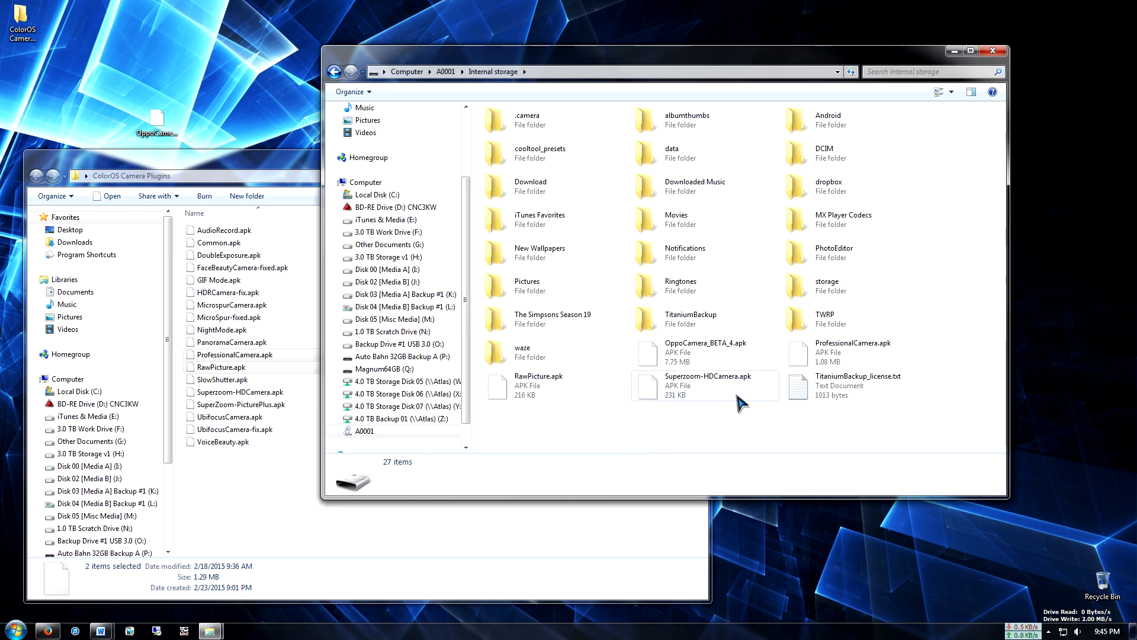
click(704, 384)
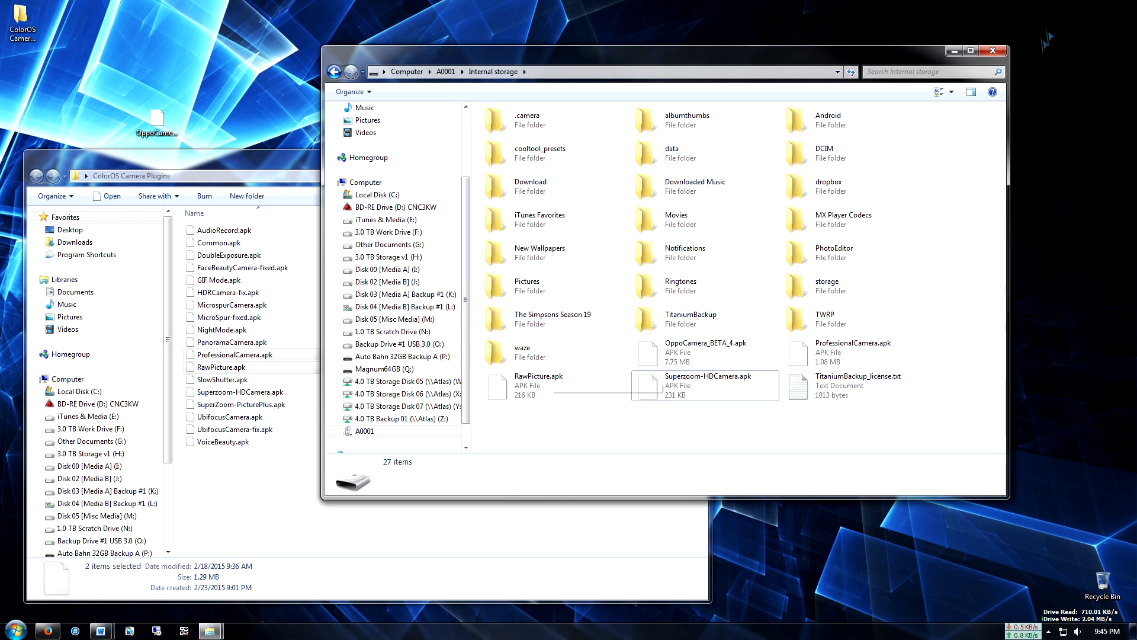
click(994, 50)
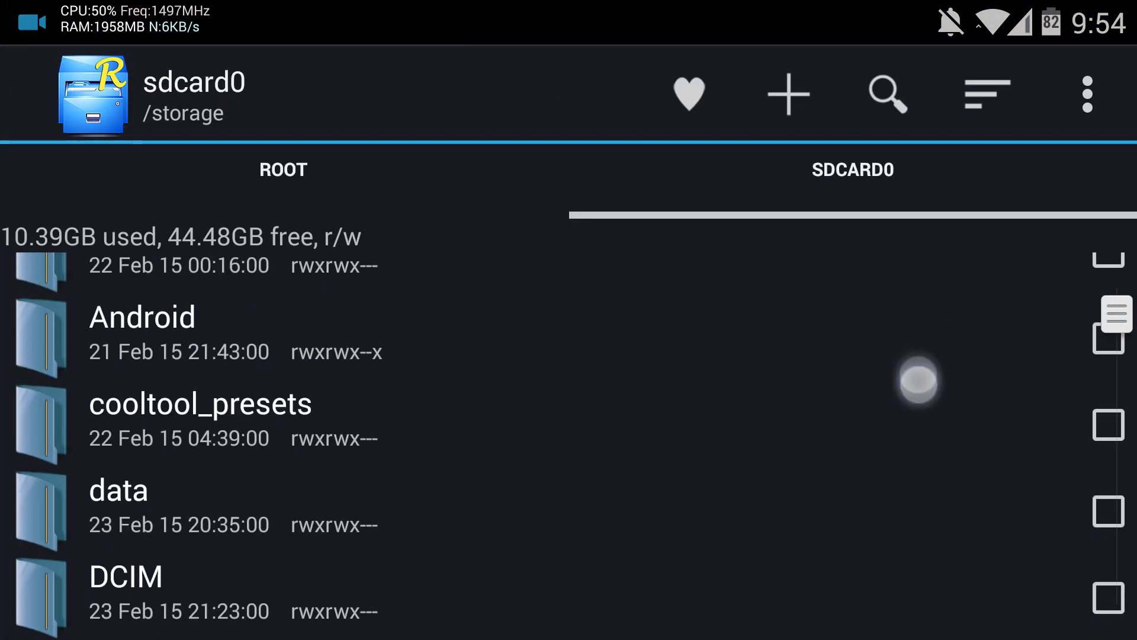
- Install the Camera app from OppoCamera_BETA_4.apk and return to the file list
scroll(down, 3)
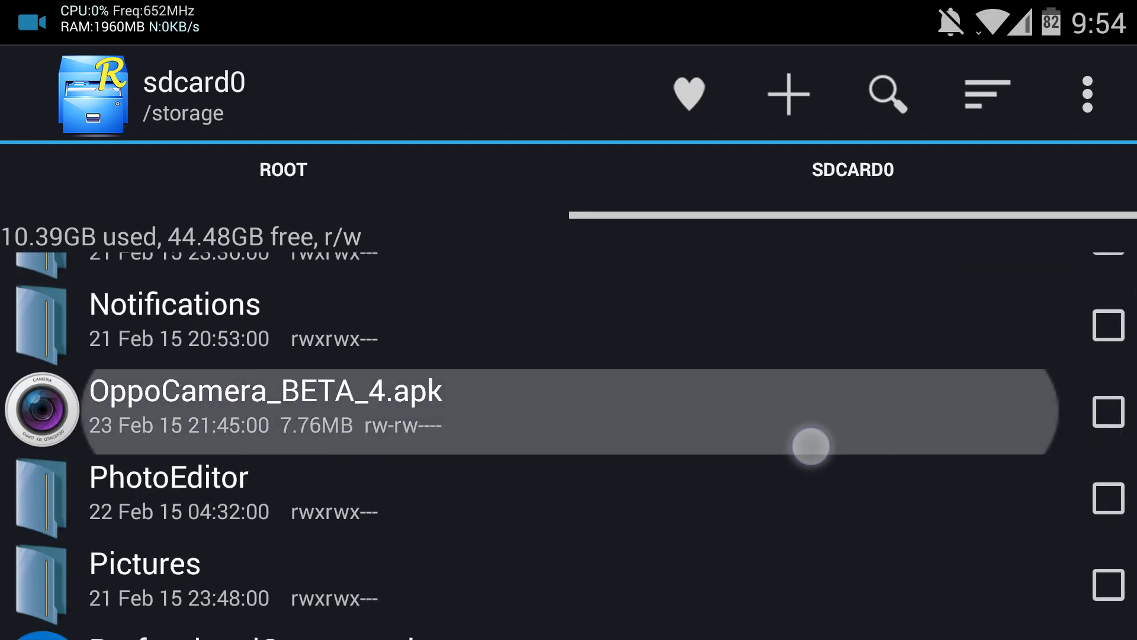
click(266, 389)
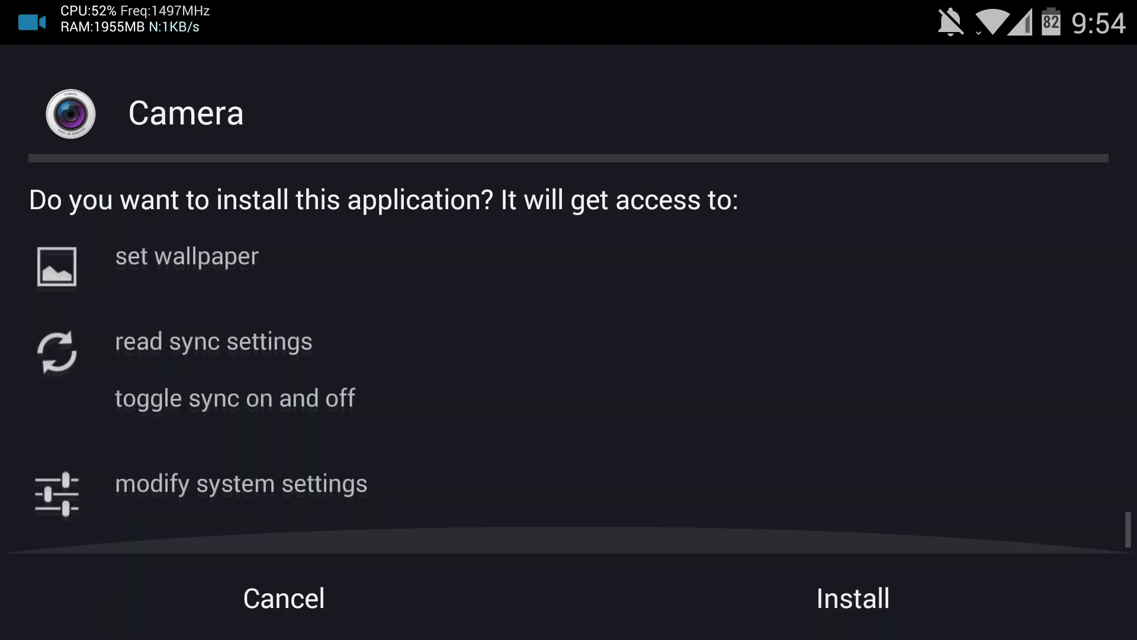
click(852, 599)
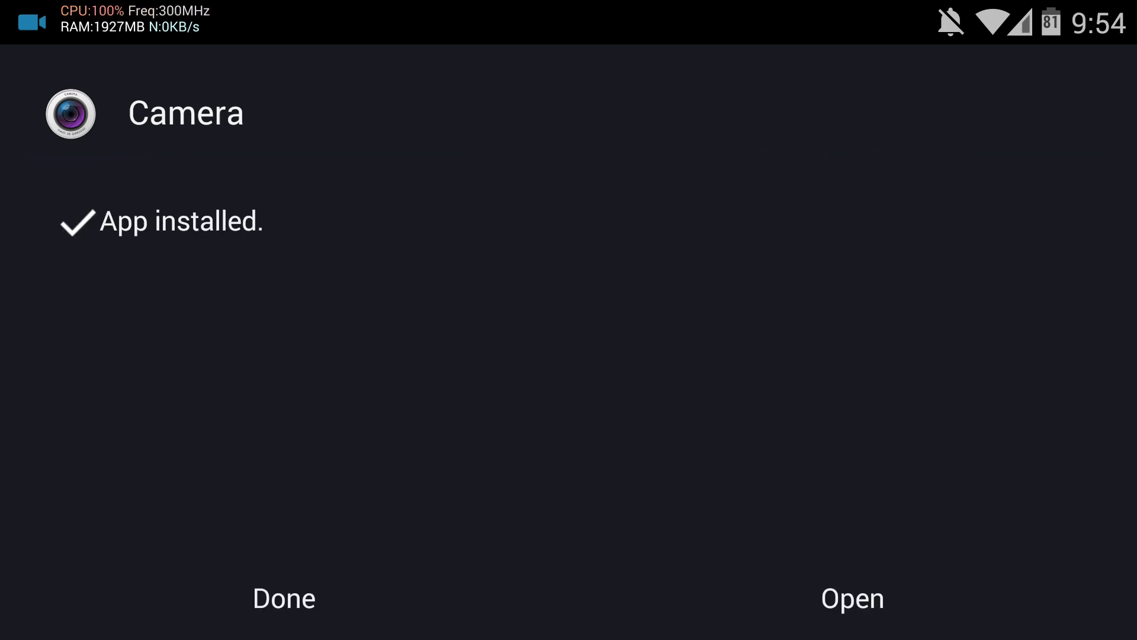
click(283, 597)
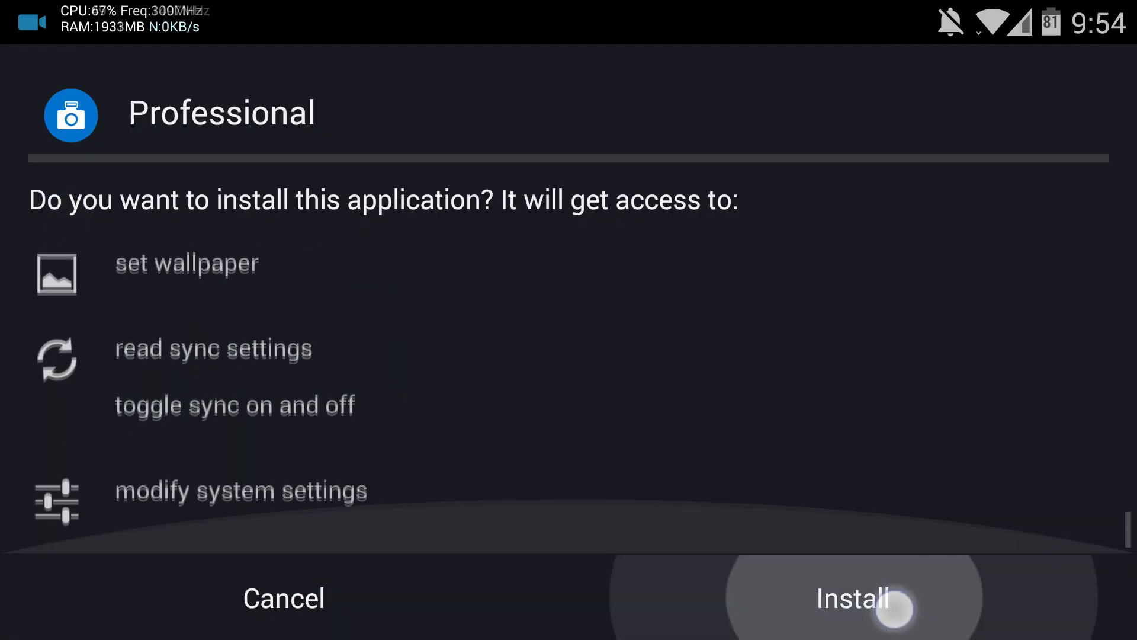
- Install ProfessionalCamera, RawPicture and Superzoom-HDCamera plug-ins in turn, then go home
click(851, 597)
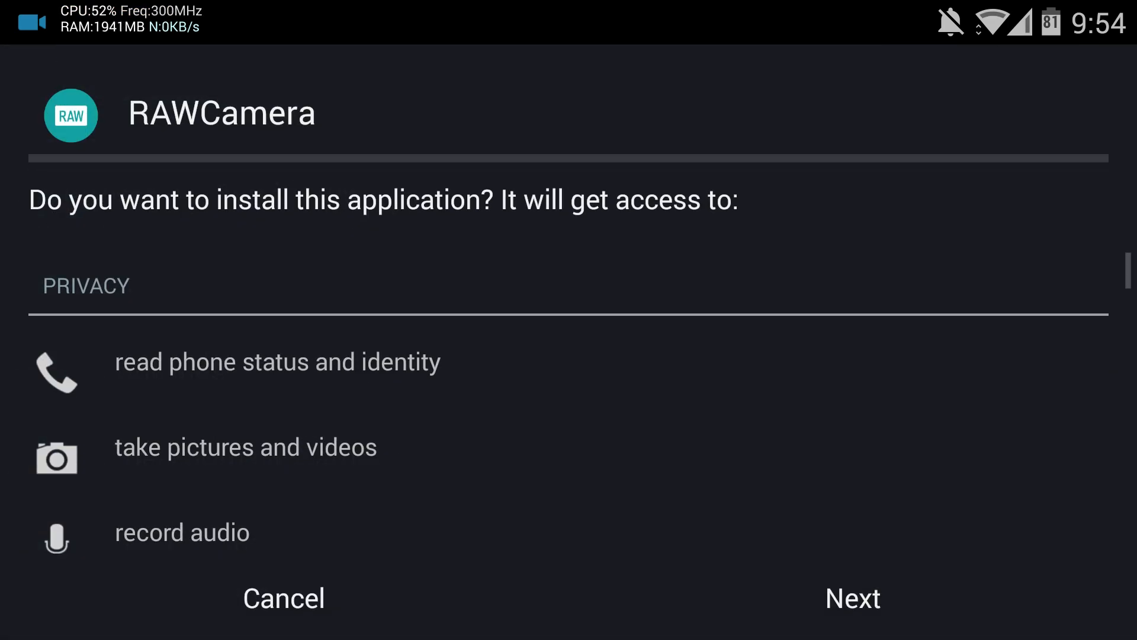
scroll(down, 3)
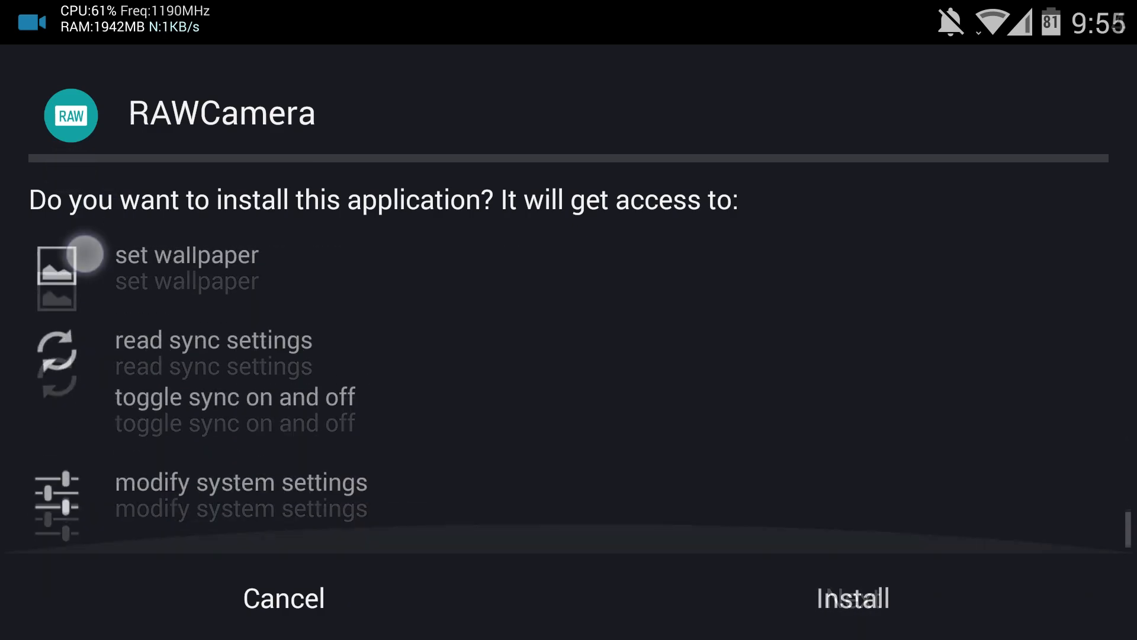
click(851, 597)
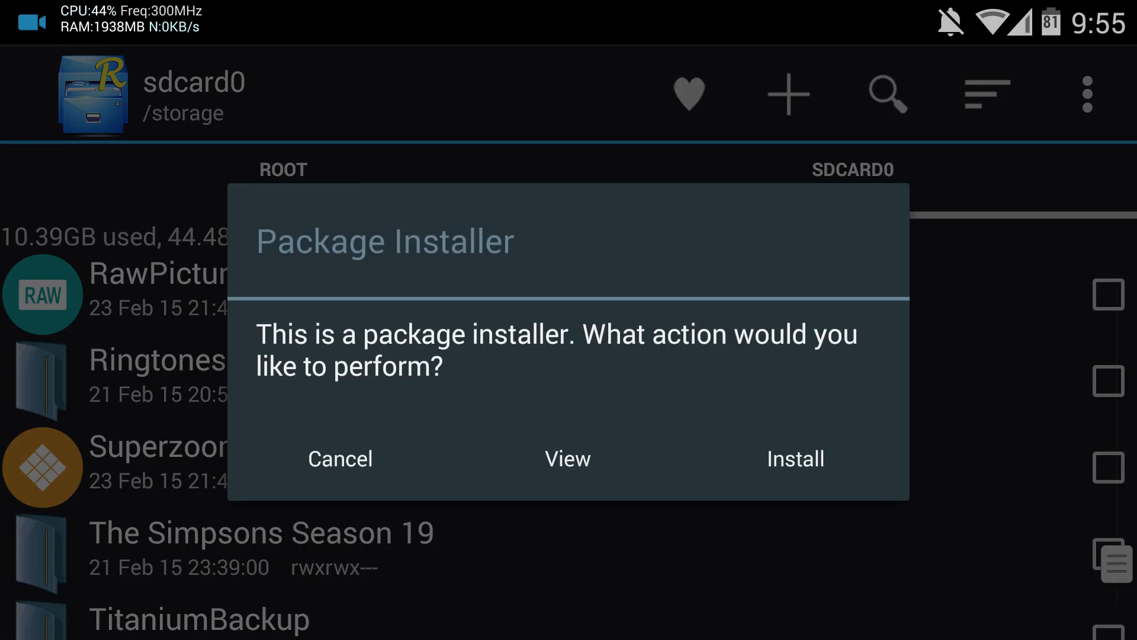
click(795, 459)
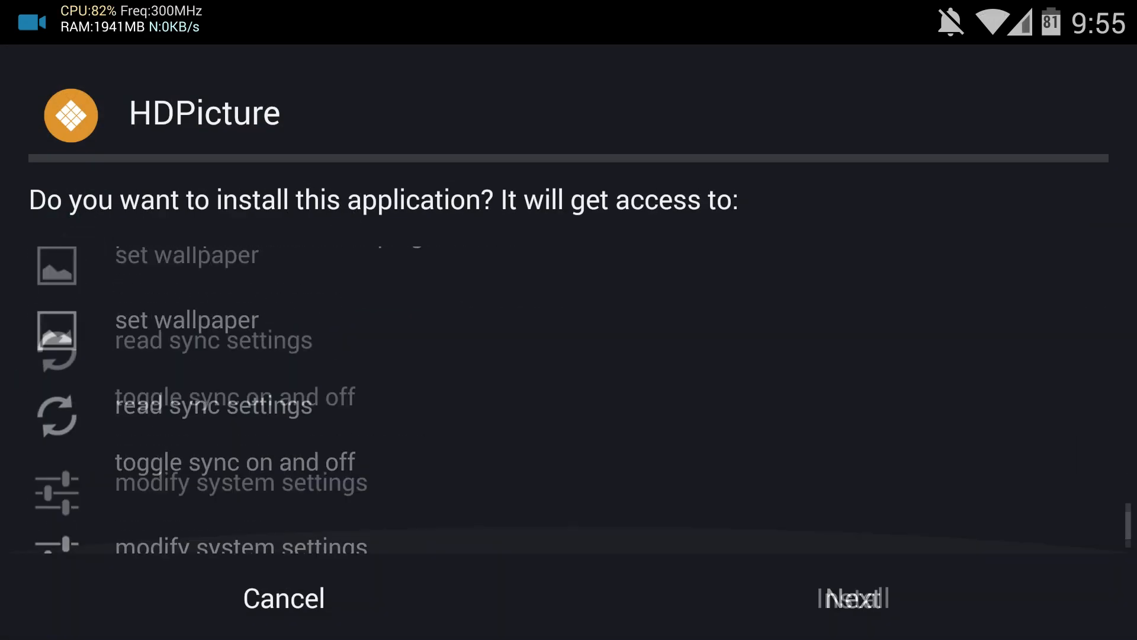
click(851, 597)
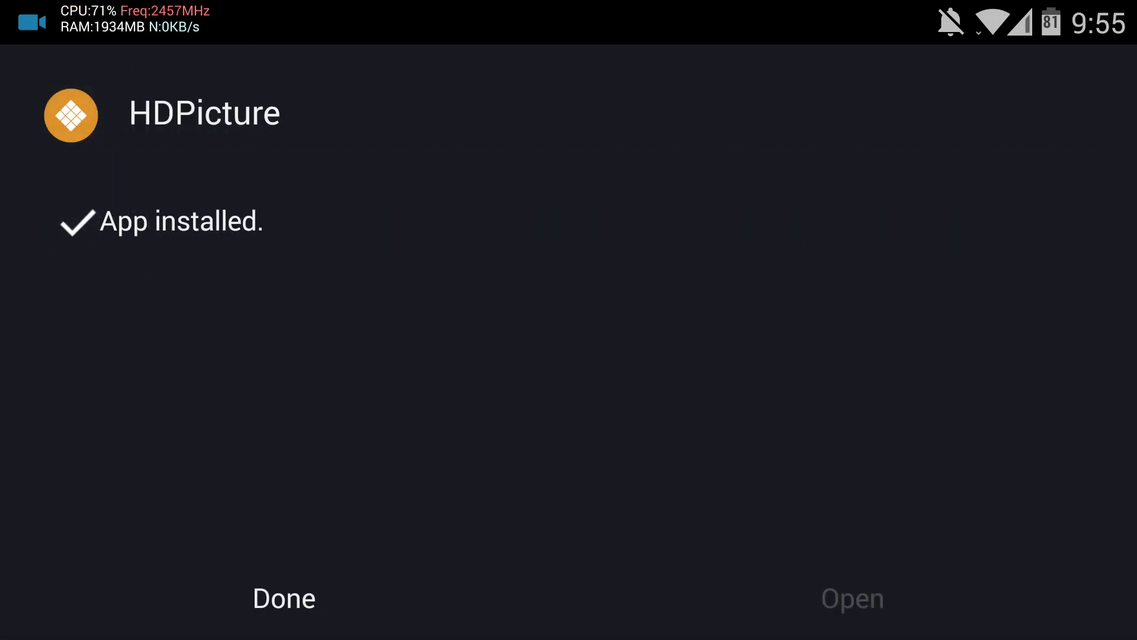
click(283, 597)
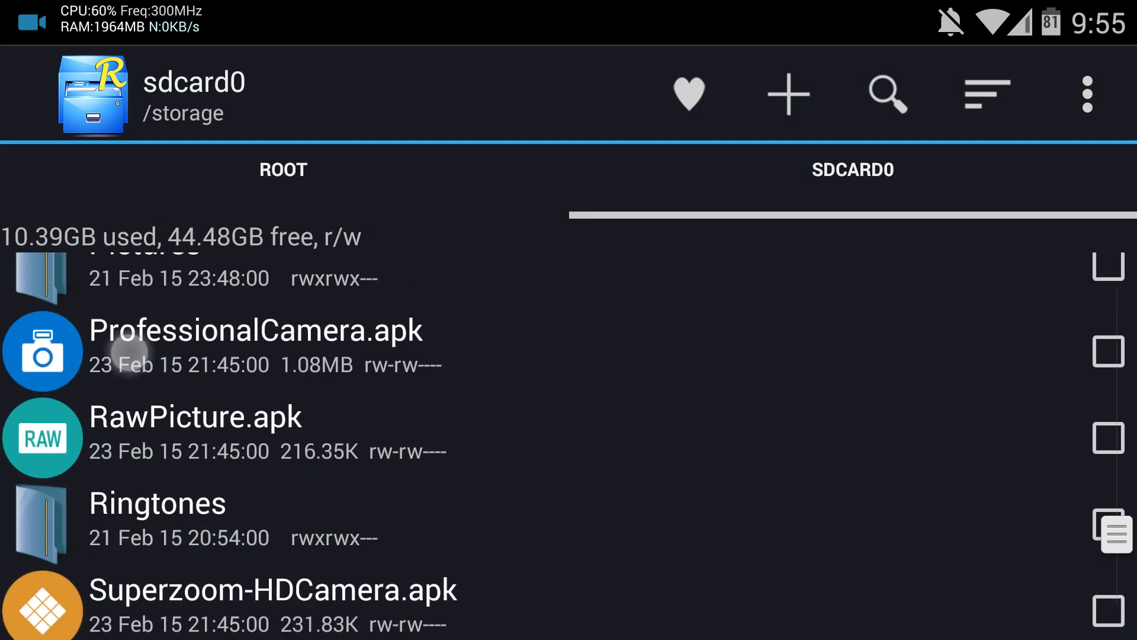
scroll(down, 3)
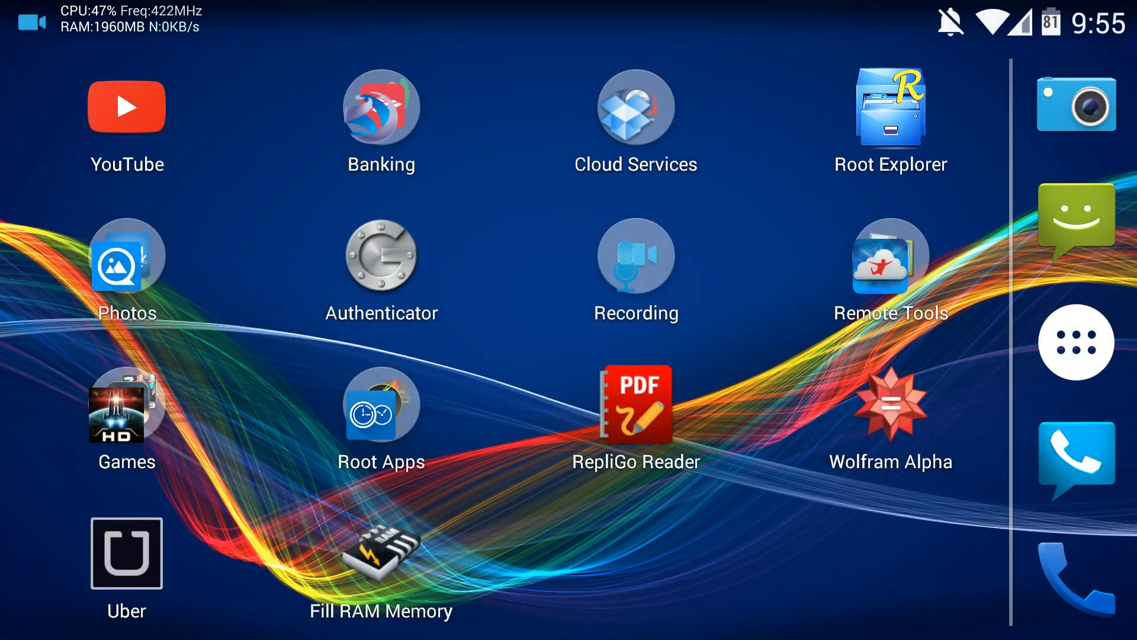
- Launch the ColorOS Camera, review its settings, and shoot a photo in HD picture mode
click(1077, 341)
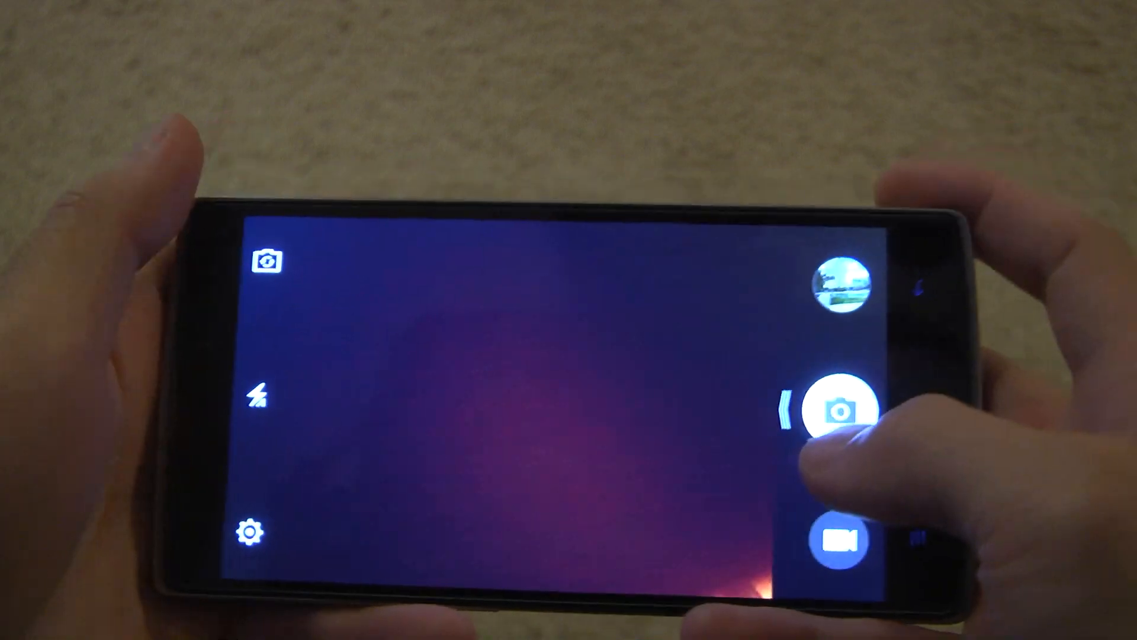
click(839, 405)
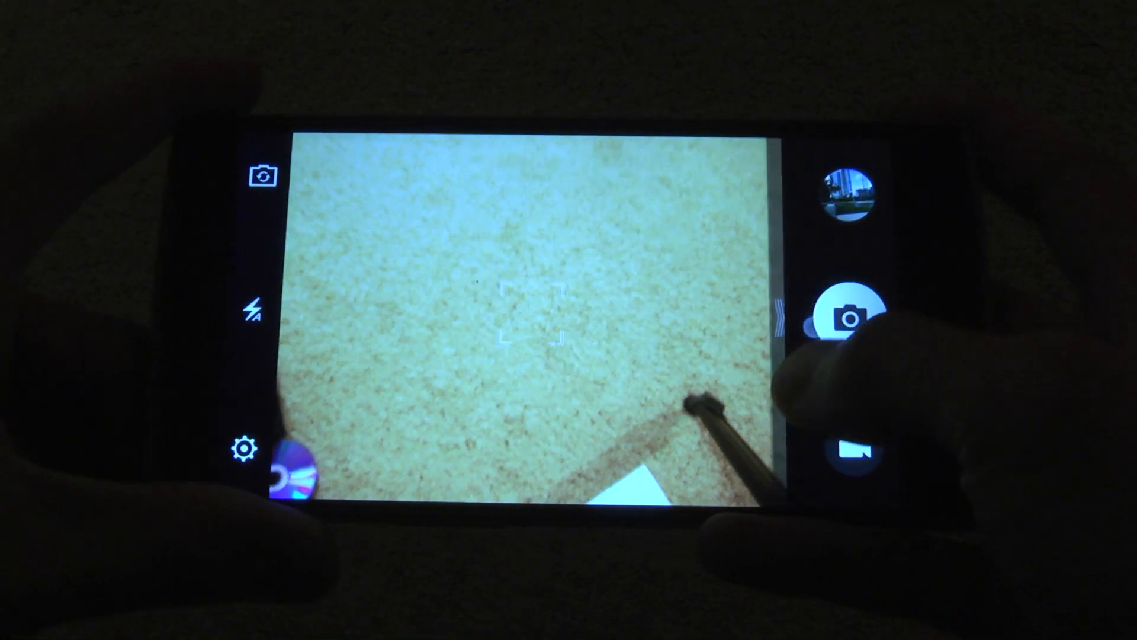
click(848, 313)
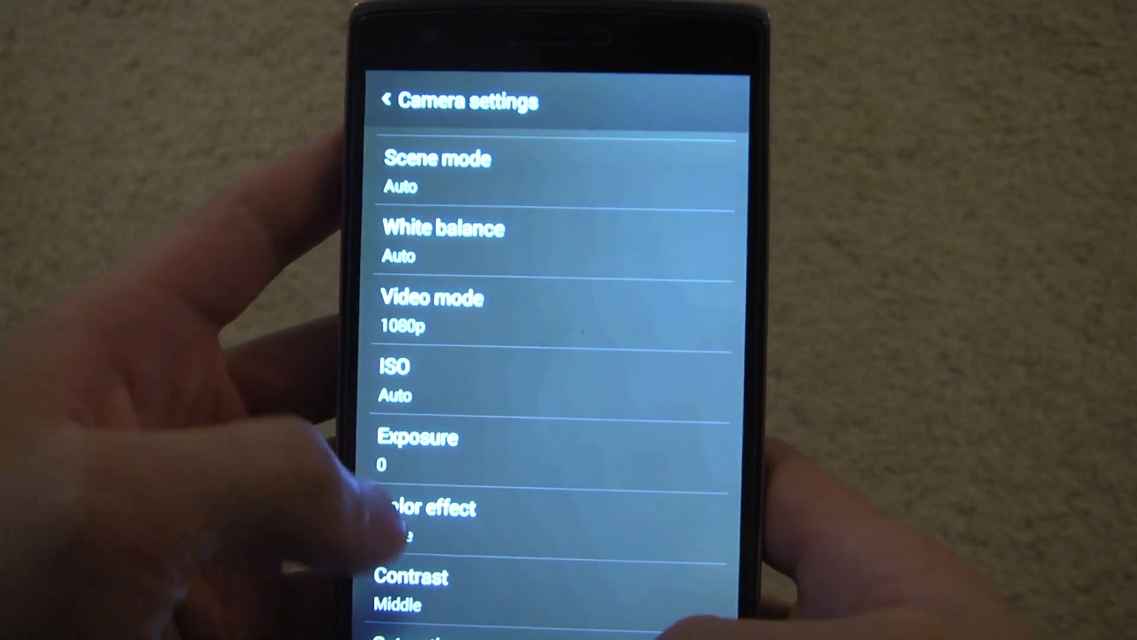
scroll(down, 3)
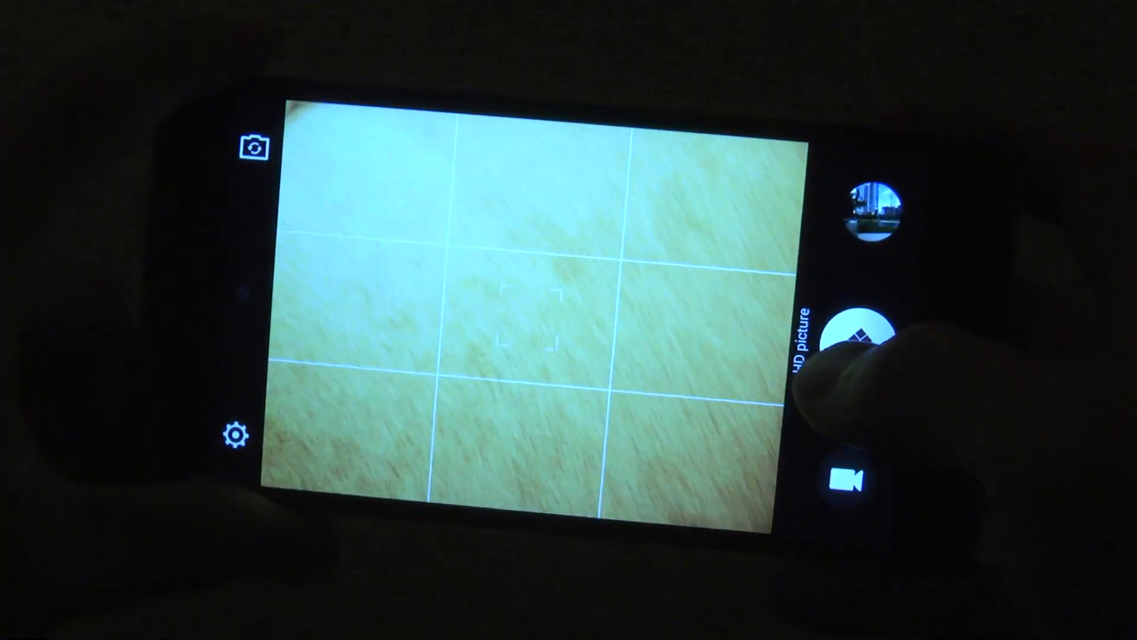
click(865, 334)
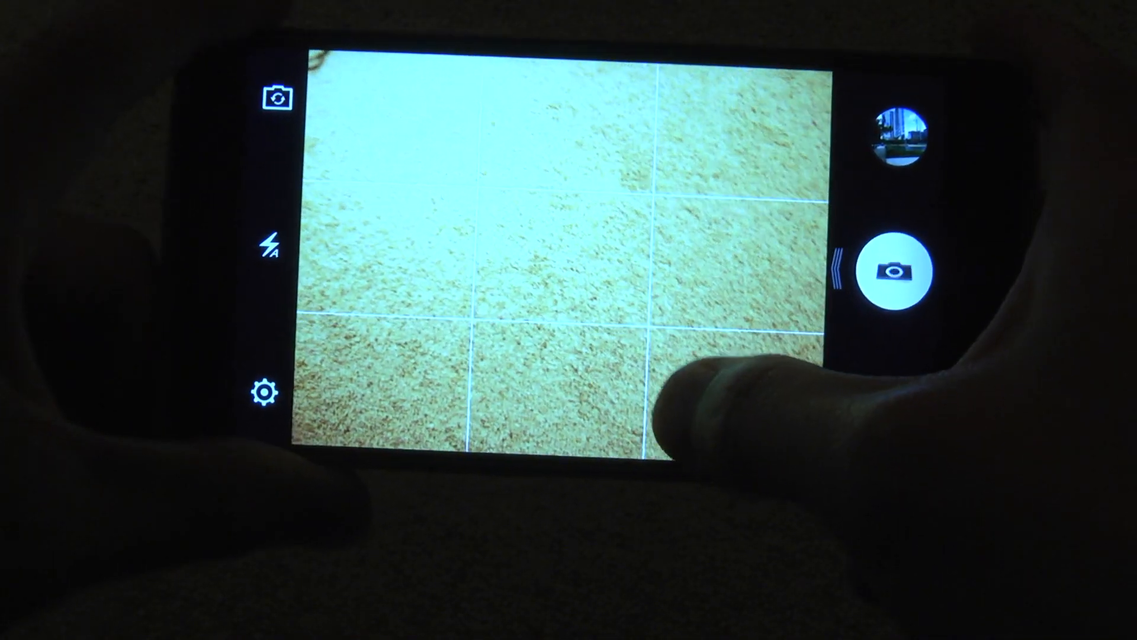
- Check the 13 M Pixels 4:3 resolution in settings and take another HD picture shot
click(266, 392)
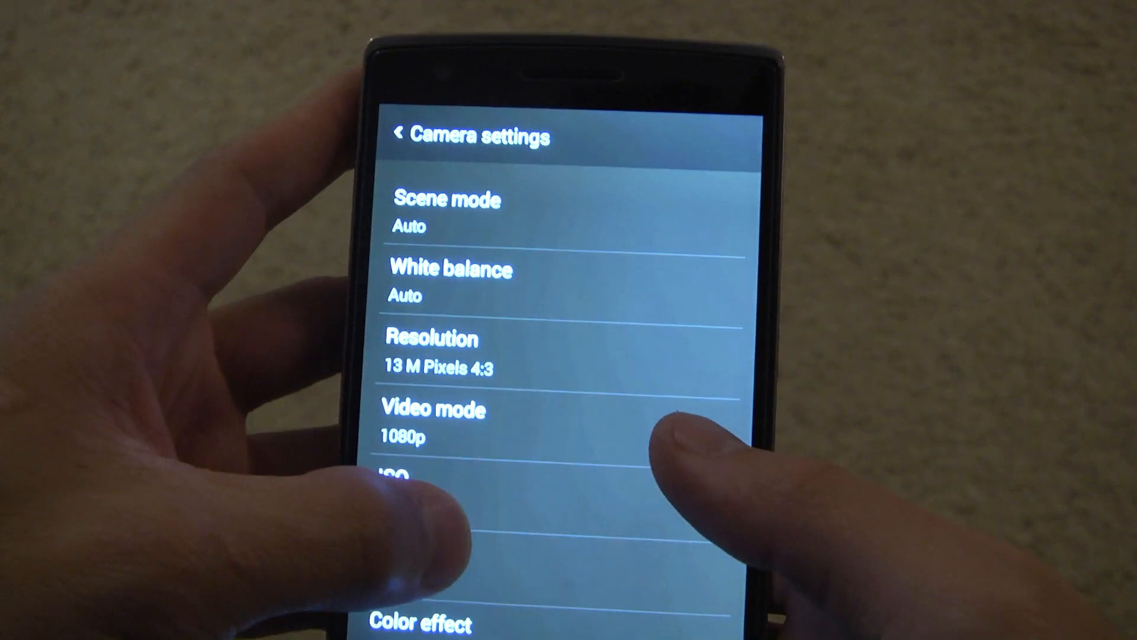
scroll(down, 3)
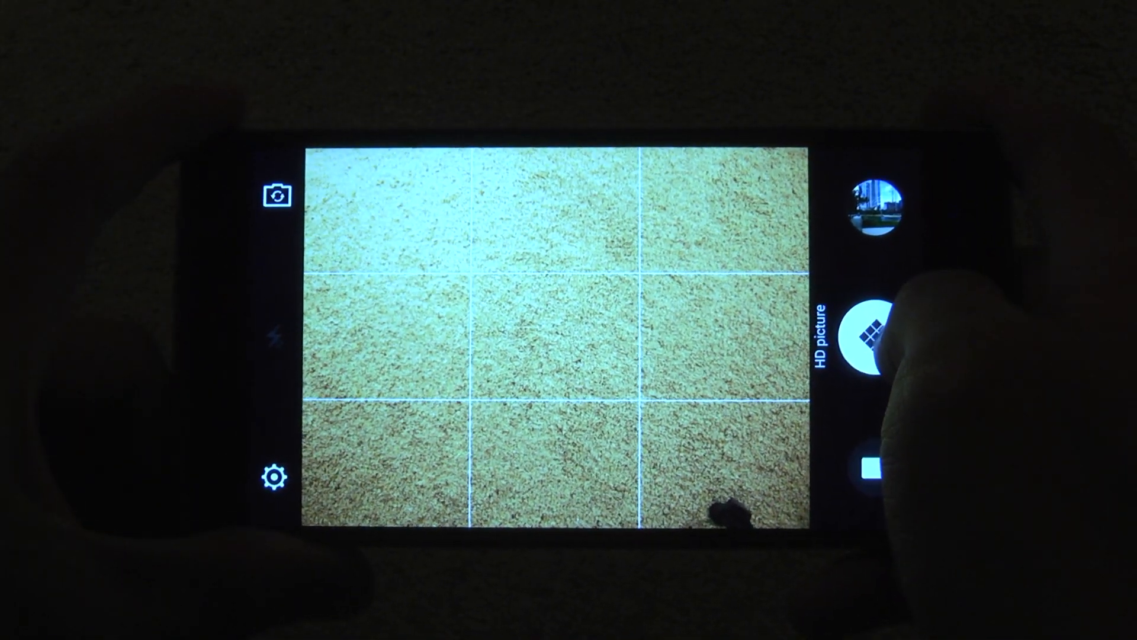
click(868, 332)
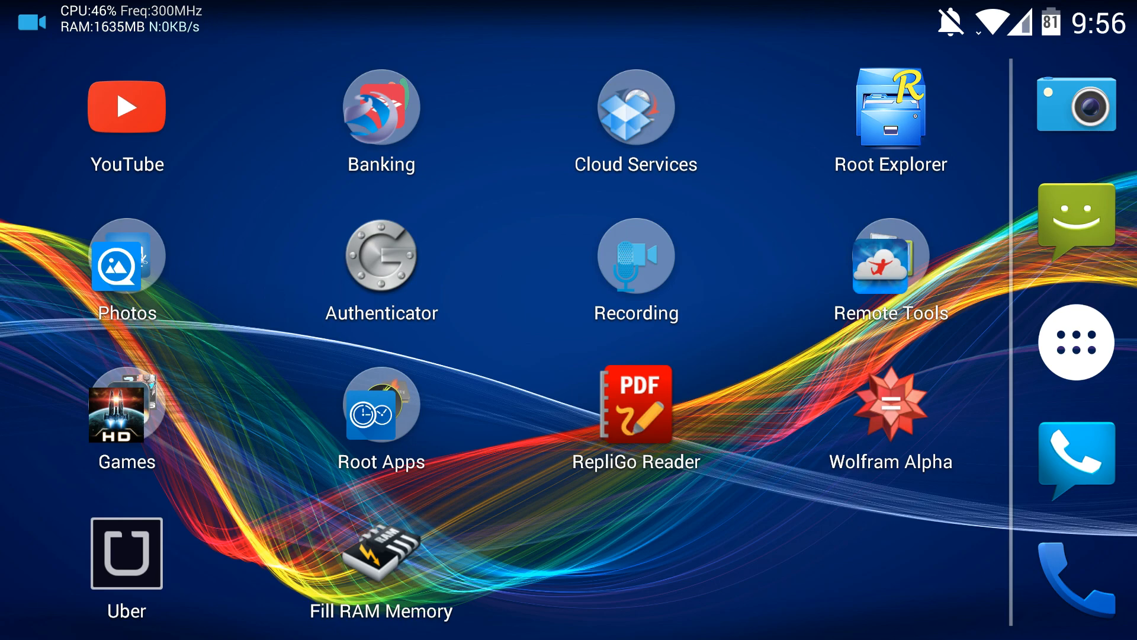
click(126, 270)
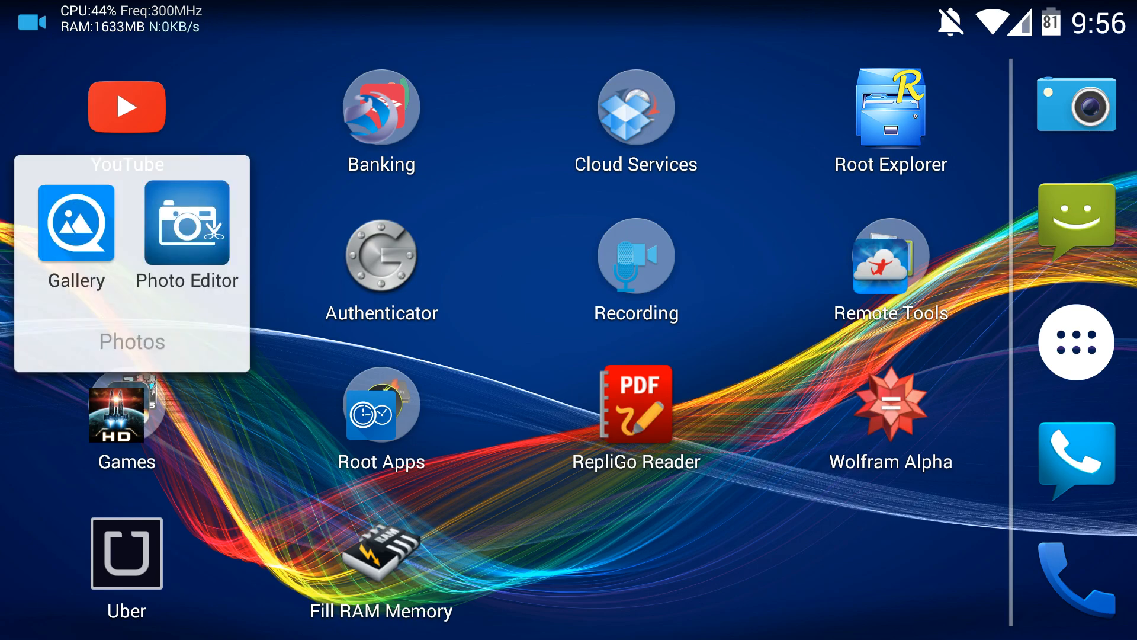
click(75, 222)
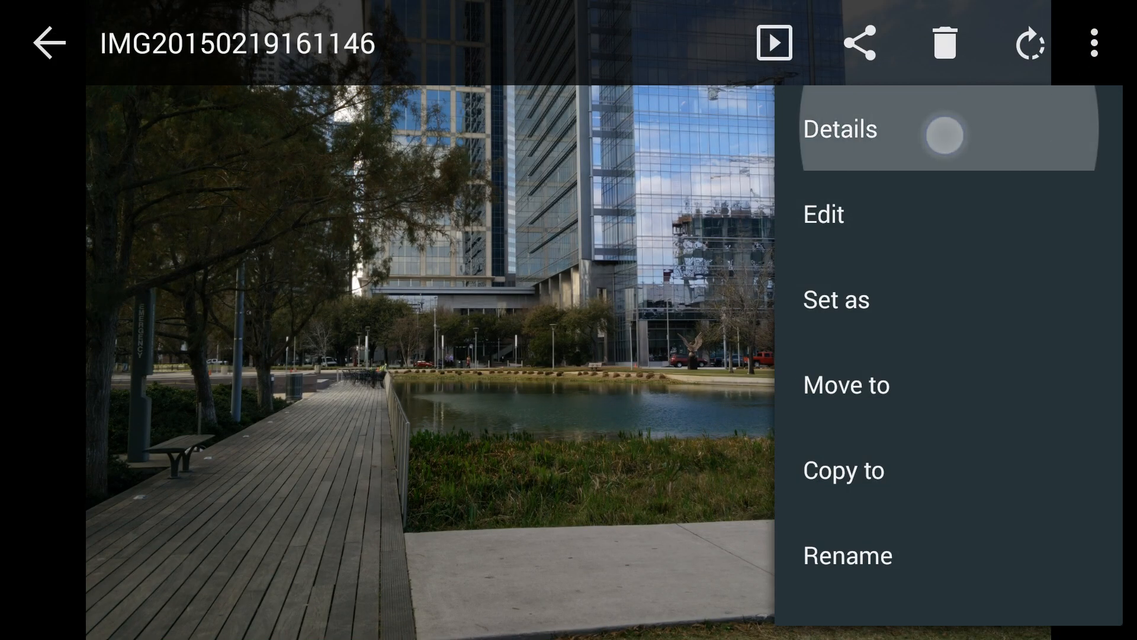
click(840, 129)
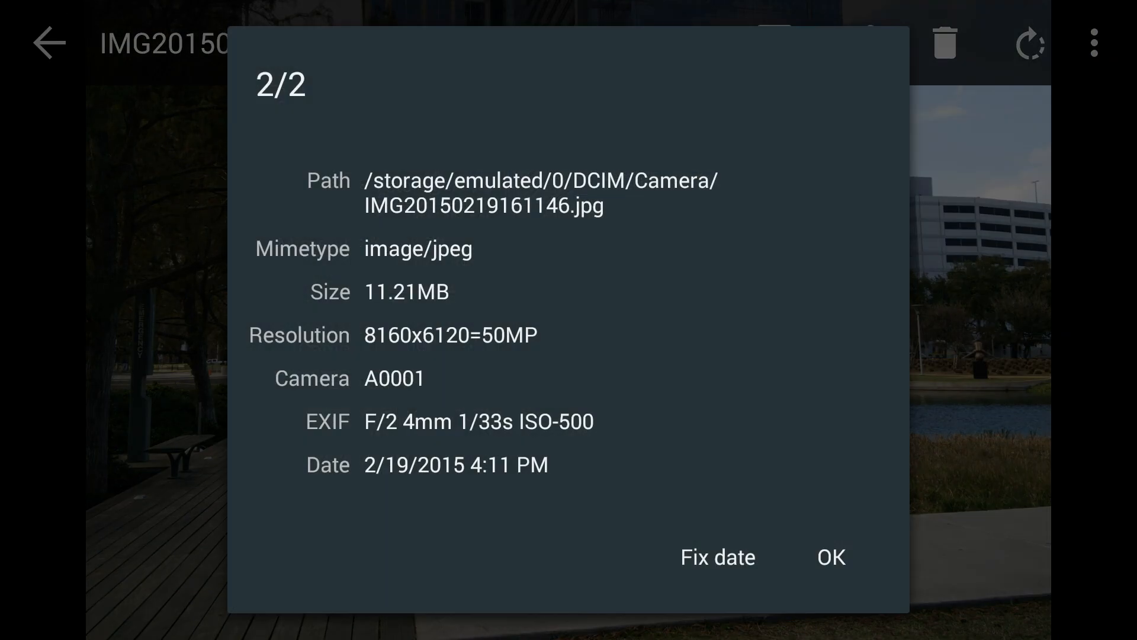